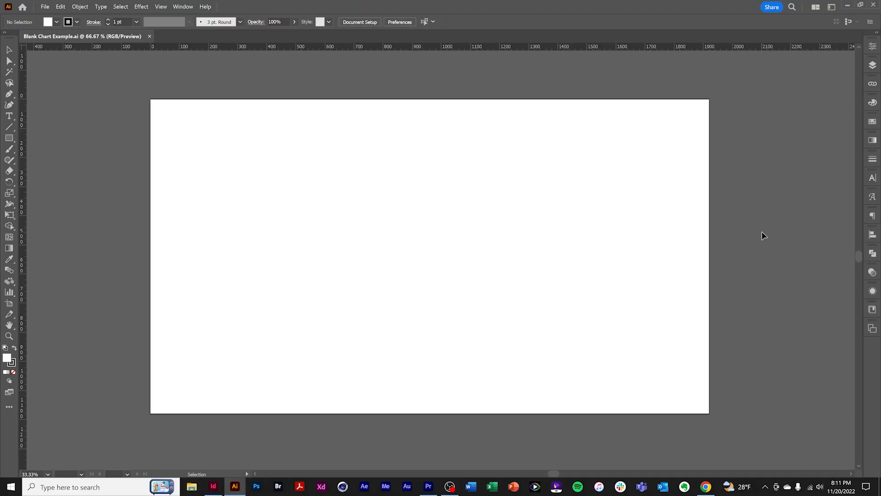
pyautogui.moveTo(235, 247)
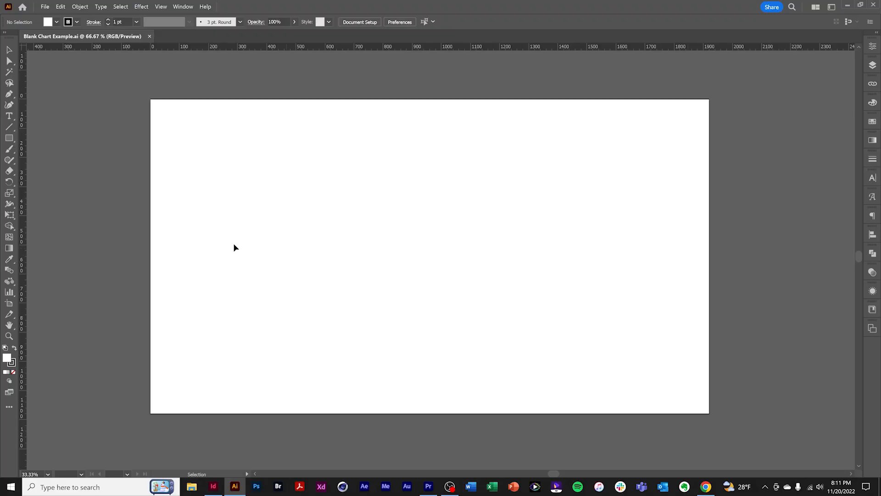
pyautogui.moveTo(85, 281)
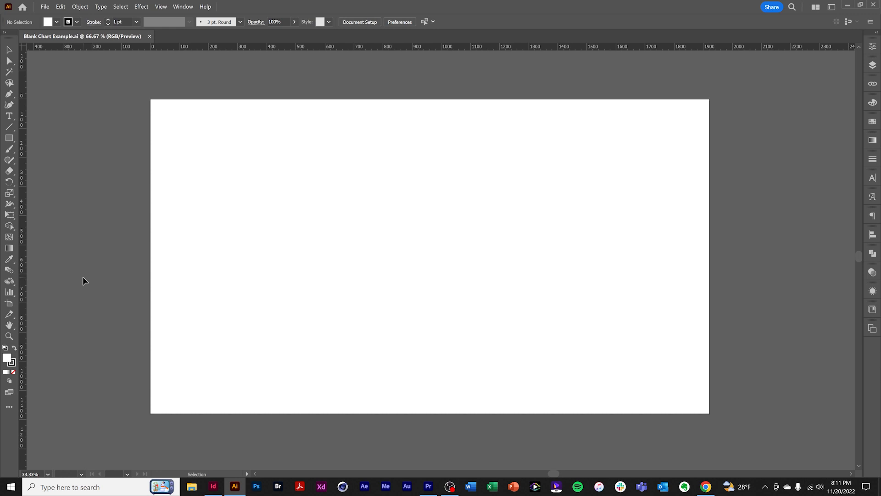
pyautogui.moveTo(10, 292)
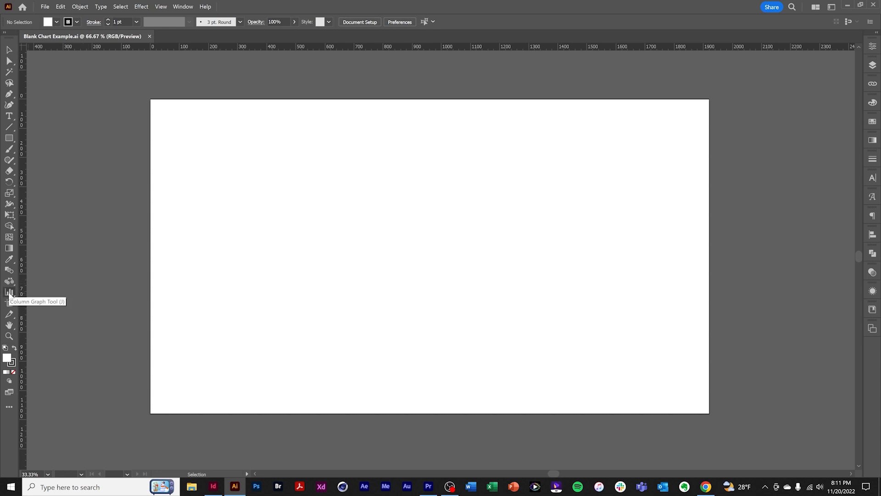
# - Switch the toolbar to the Basic set and look through the All Tools drawer
pyautogui.click(182, 6)
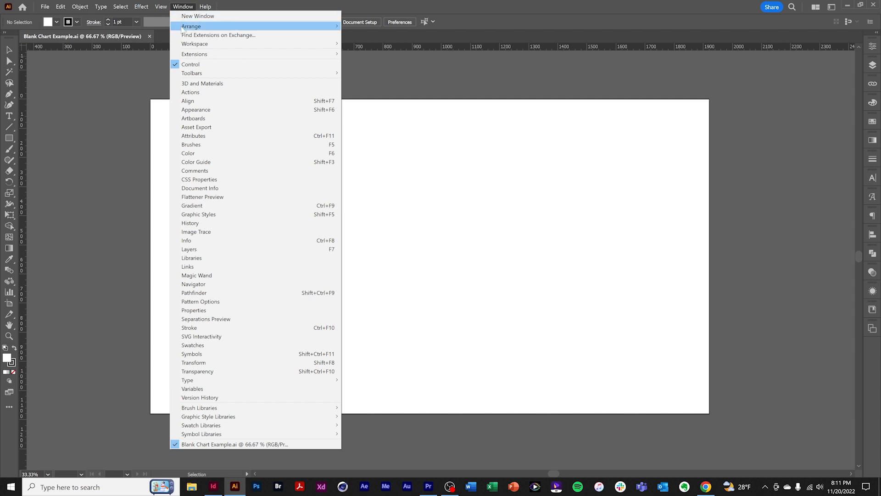
pyautogui.moveTo(192, 74)
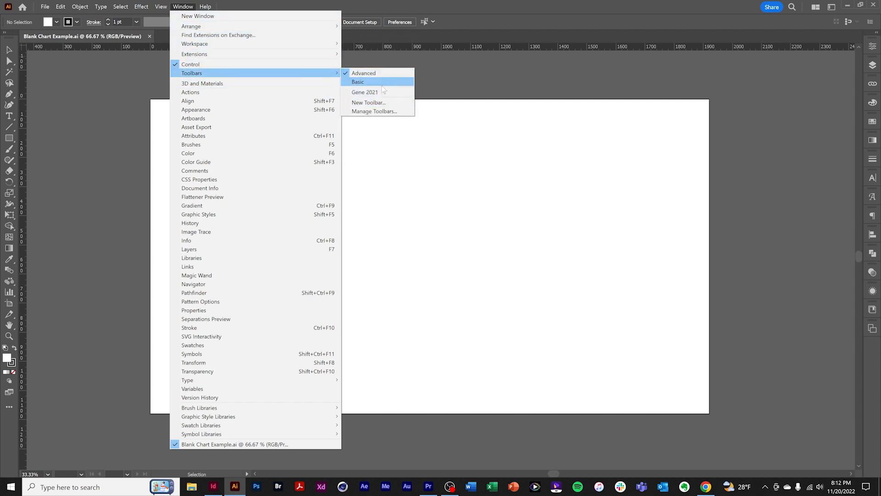
pyautogui.click(357, 82)
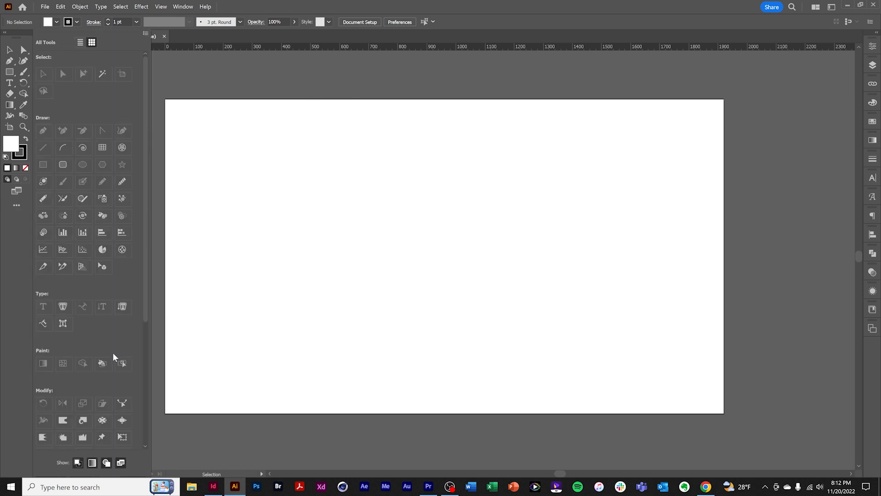
pyautogui.scroll(-3)
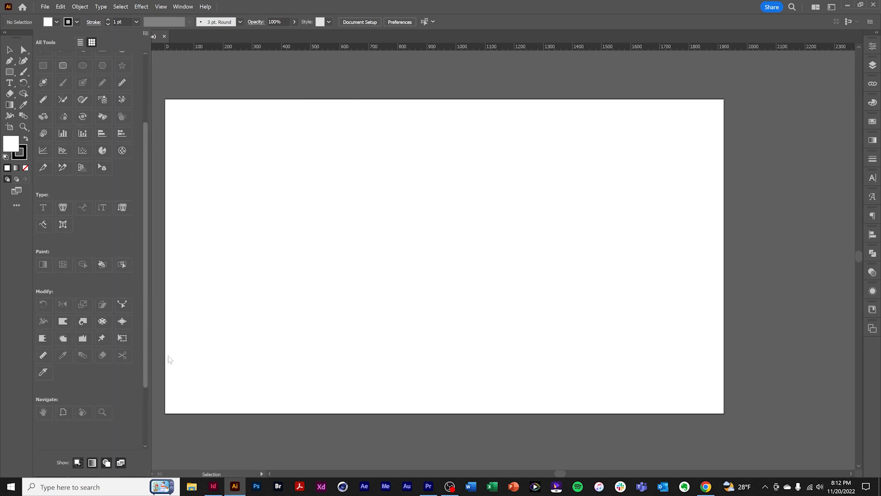
pyautogui.scroll(3)
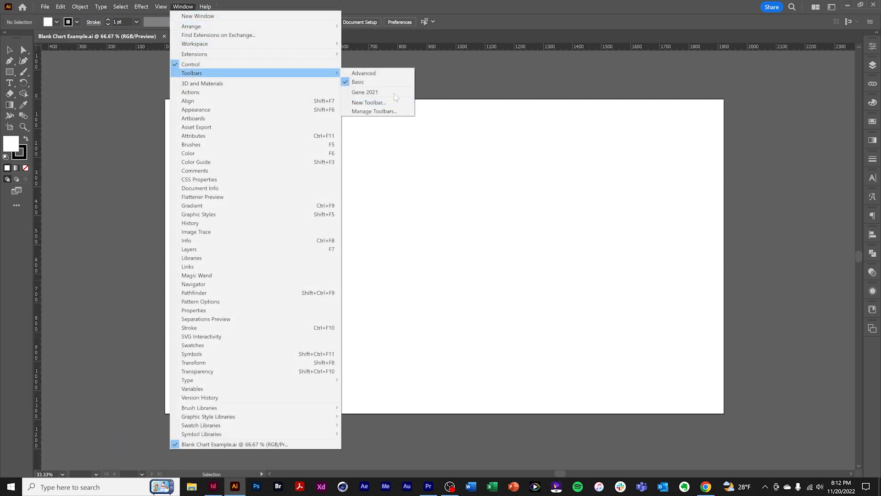
# - Restore the Advanced toolbar and make the Column Graph Tool active from the graph flyout
pyautogui.click(364, 73)
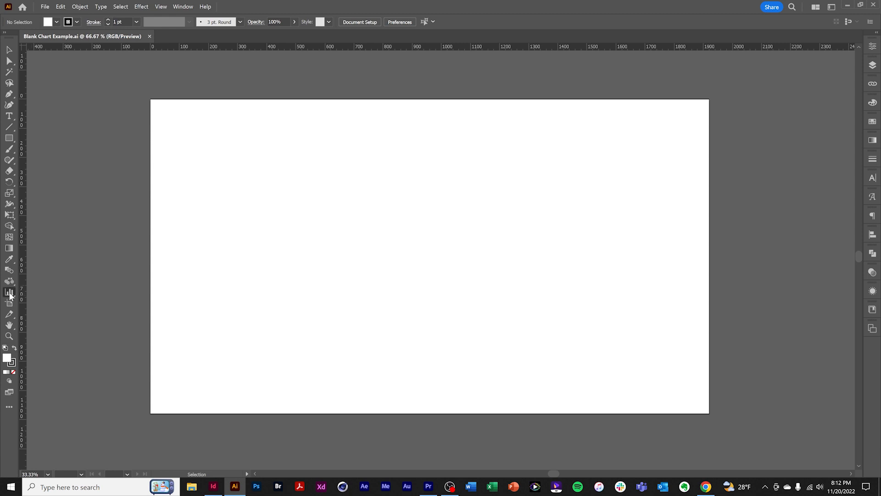
pyautogui.click(9, 292)
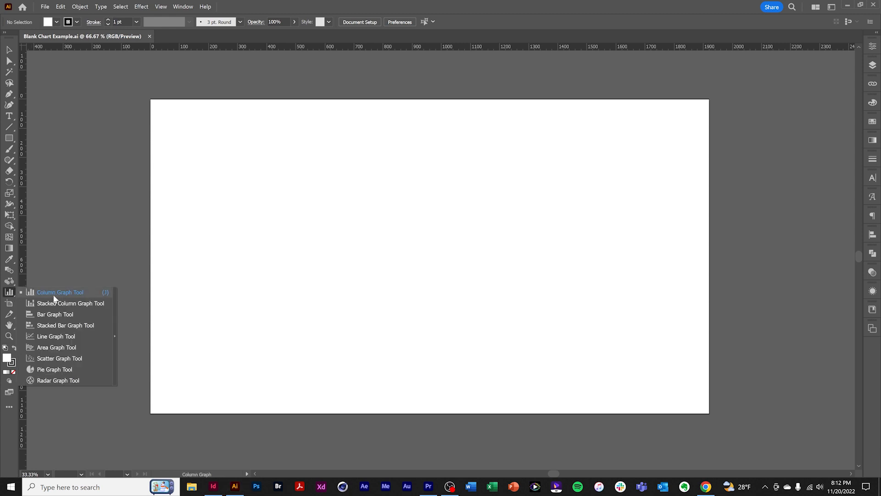
pyautogui.moveTo(66, 381)
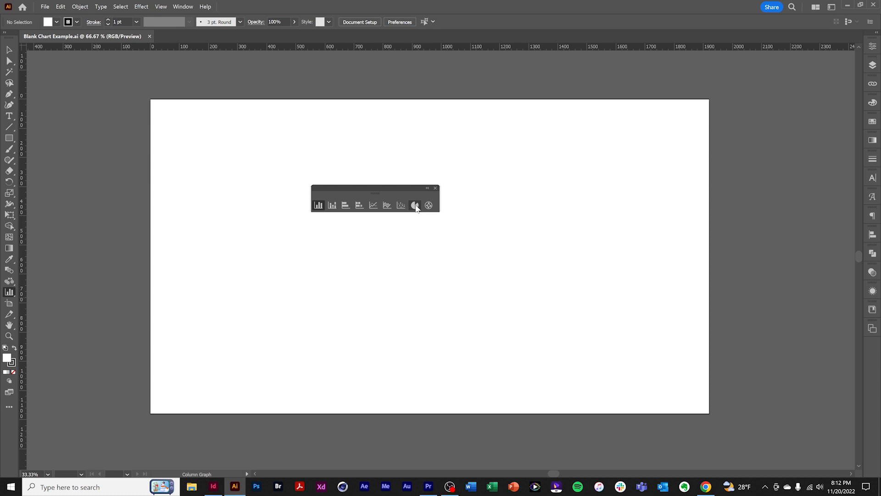
pyautogui.moveTo(429, 193)
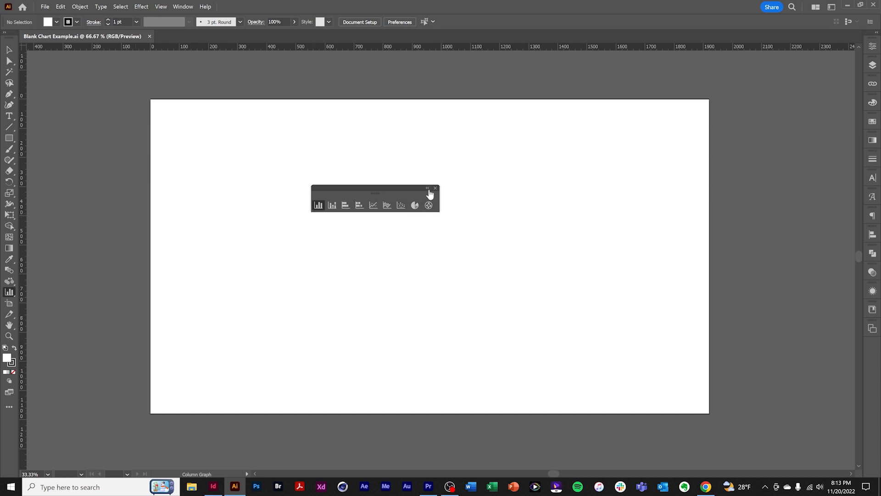
pyautogui.click(435, 188)
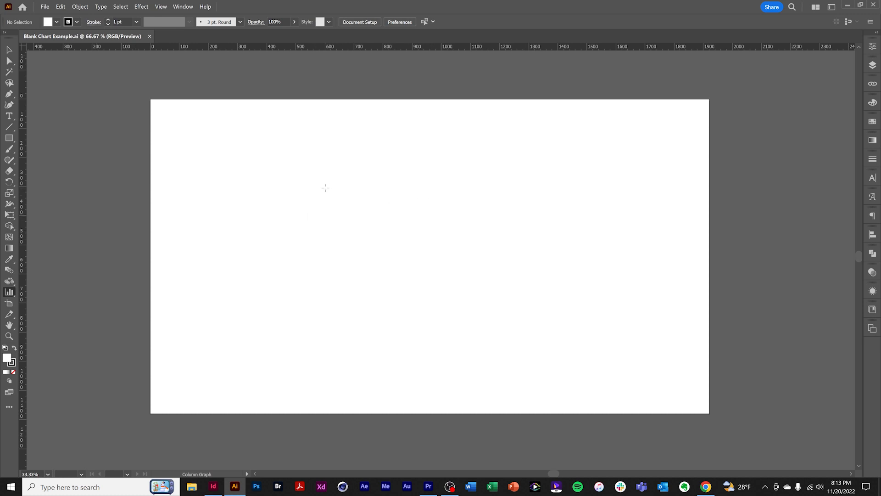
pyautogui.moveTo(9, 292)
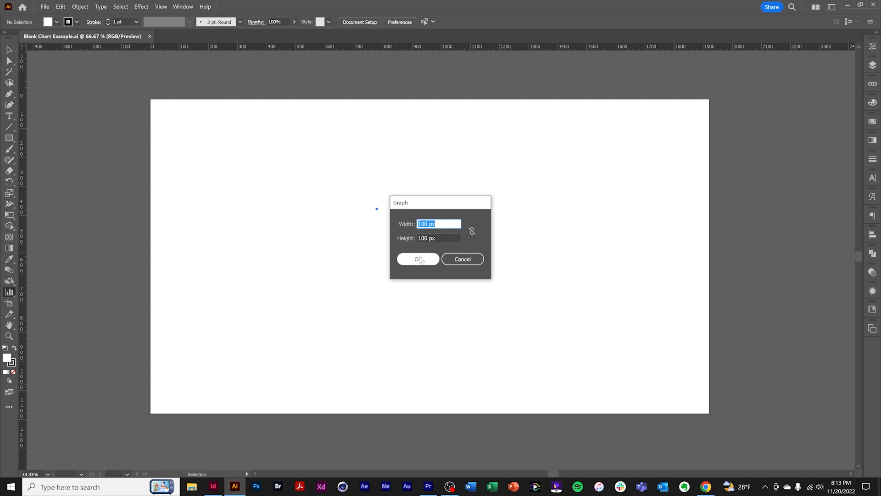
pyautogui.moveTo(462, 259)
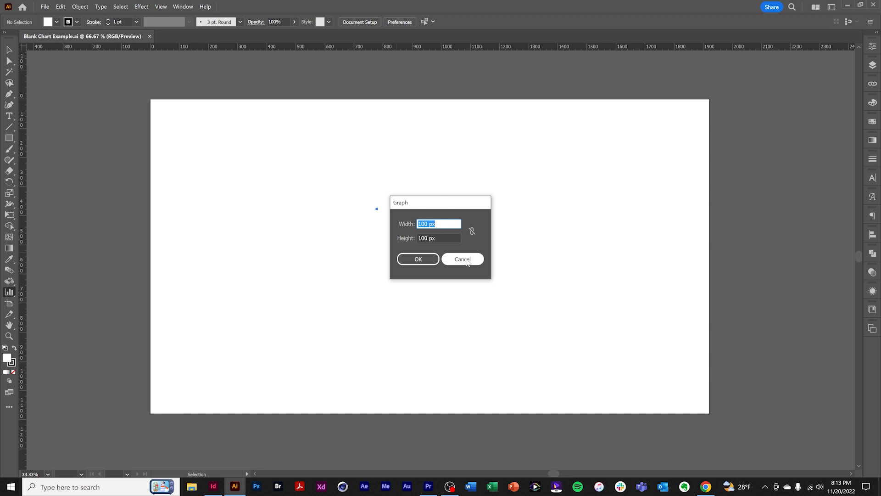
# - Dismiss the graph size prompt and drag a default column graph onto the artboard
pyautogui.click(462, 259)
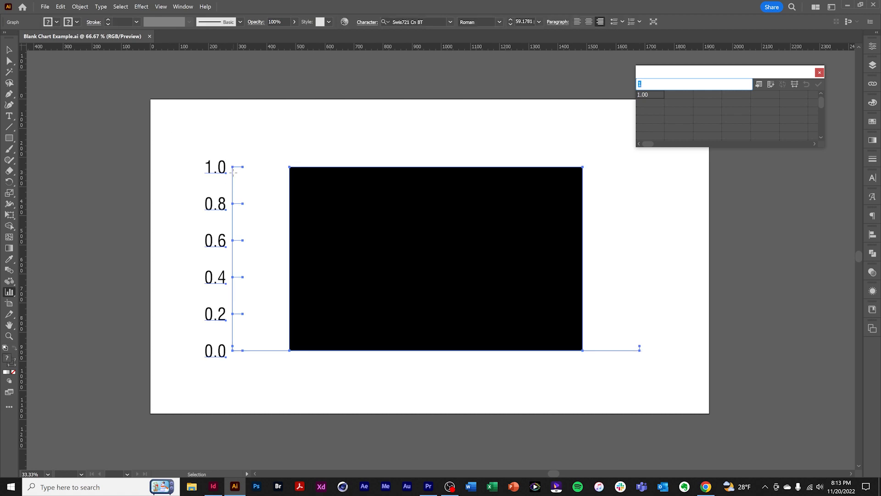
pyautogui.moveTo(199, 294)
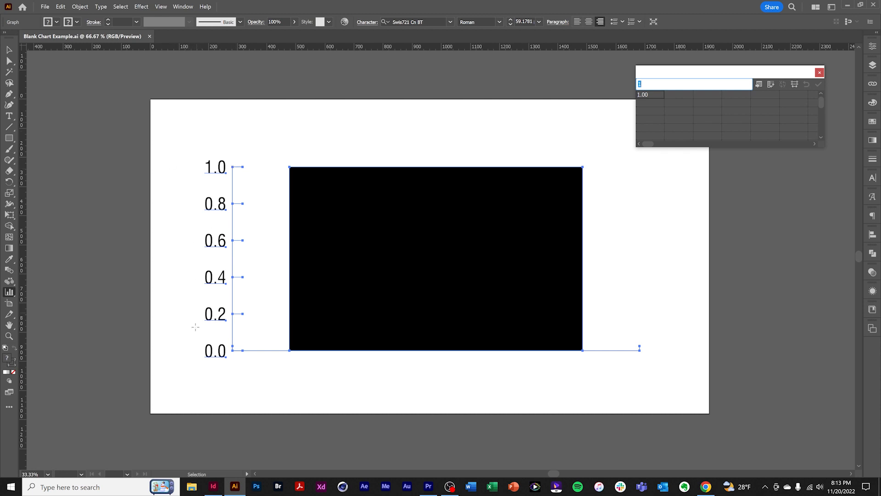
pyautogui.moveTo(222, 184)
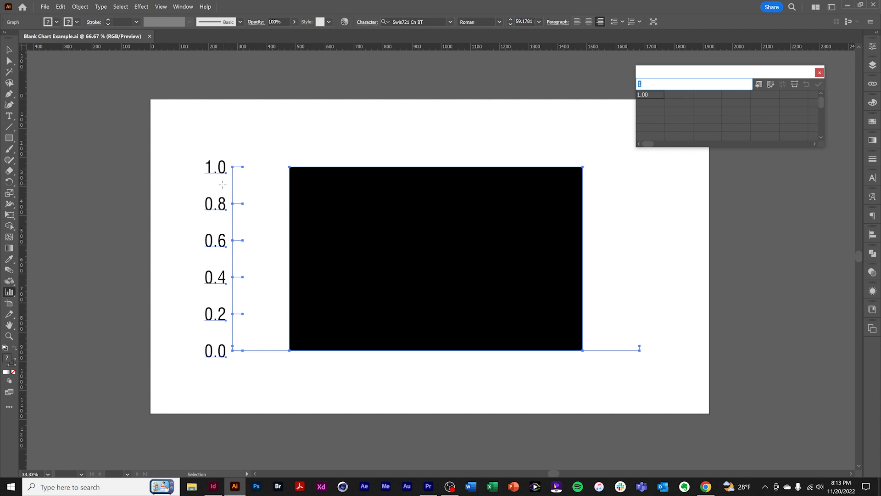
pyautogui.moveTo(226, 375)
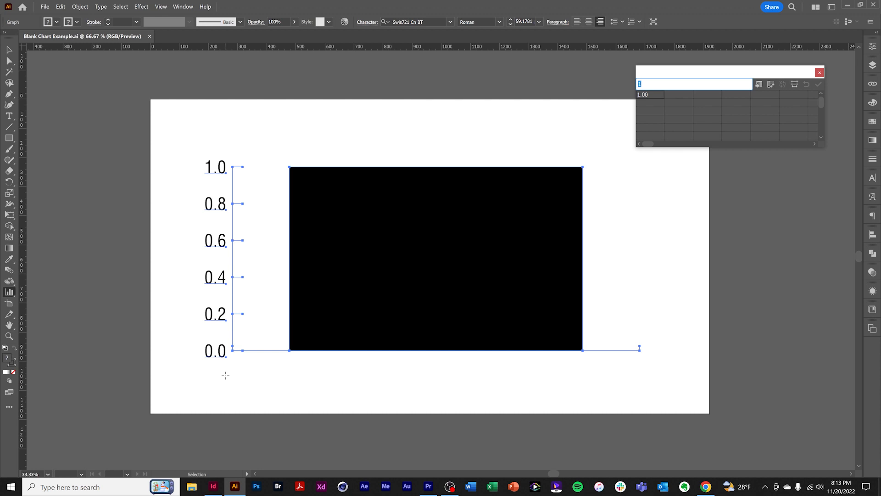
pyautogui.moveTo(241, 338)
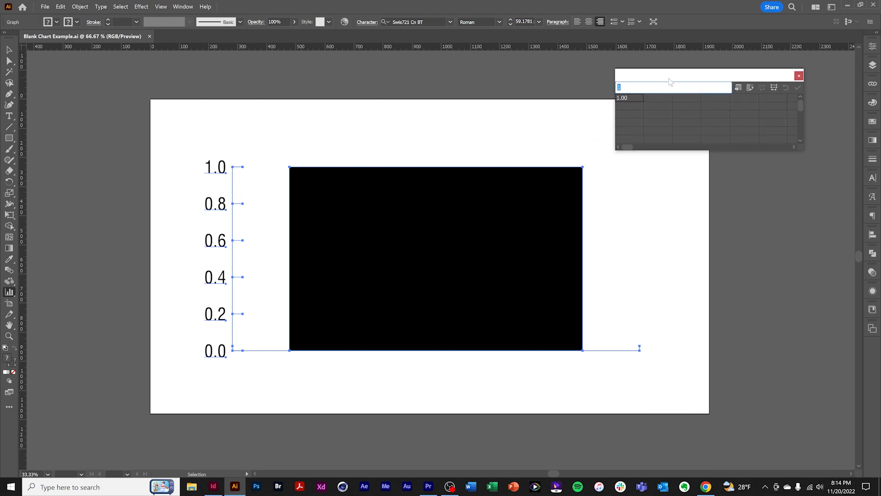
pyautogui.moveTo(631, 110)
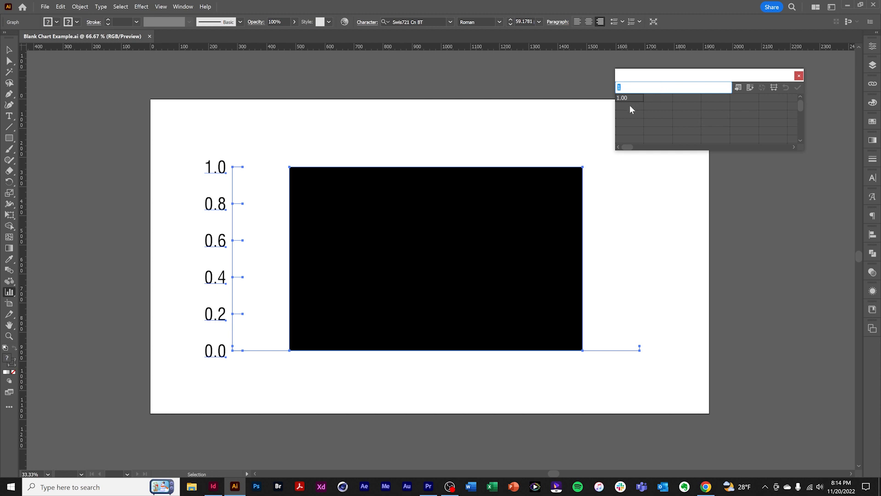
pyautogui.moveTo(519, 379)
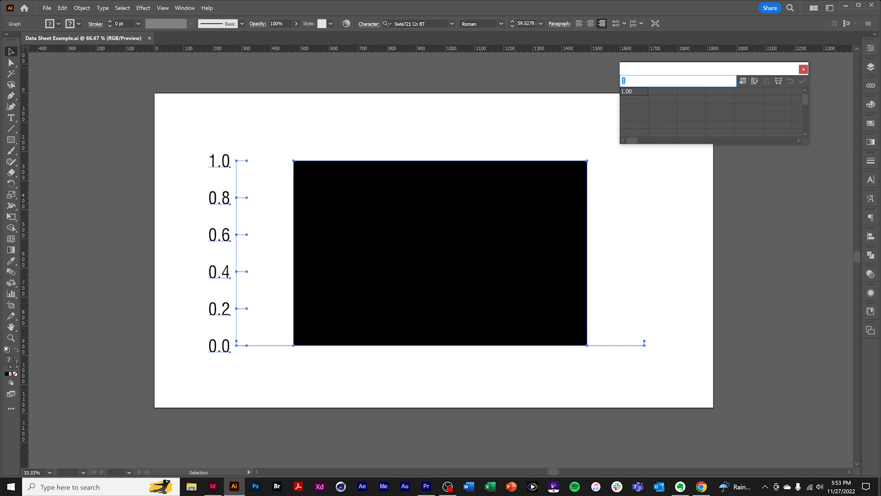
# - Enter 1–4 in the first data column and 4–7 in the second
pyautogui.click(803, 69)
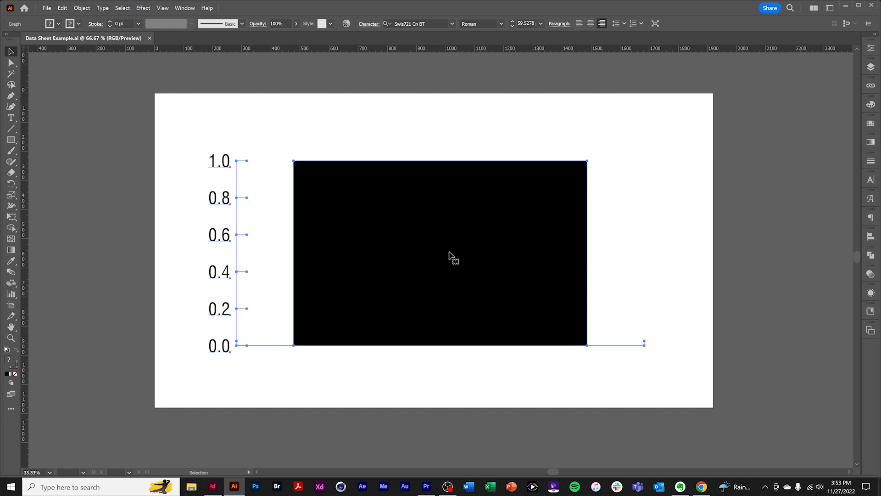
pyautogui.moveTo(216, 175)
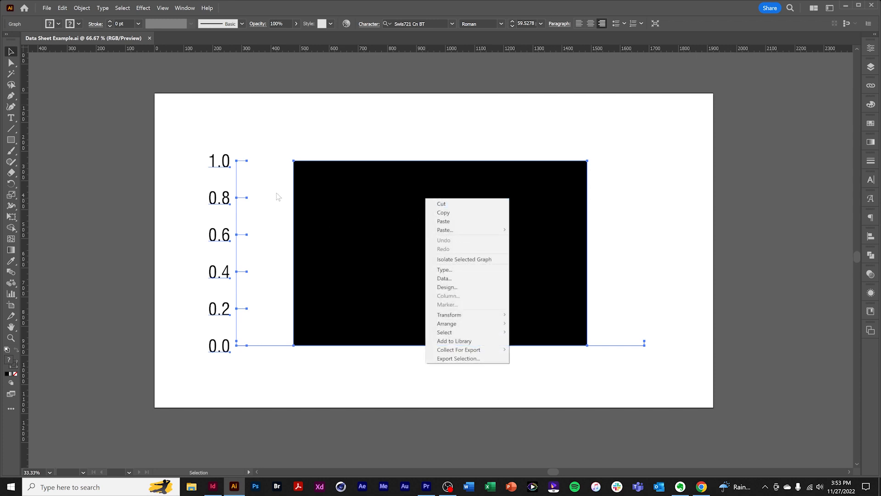
pyautogui.moveTo(287, 167)
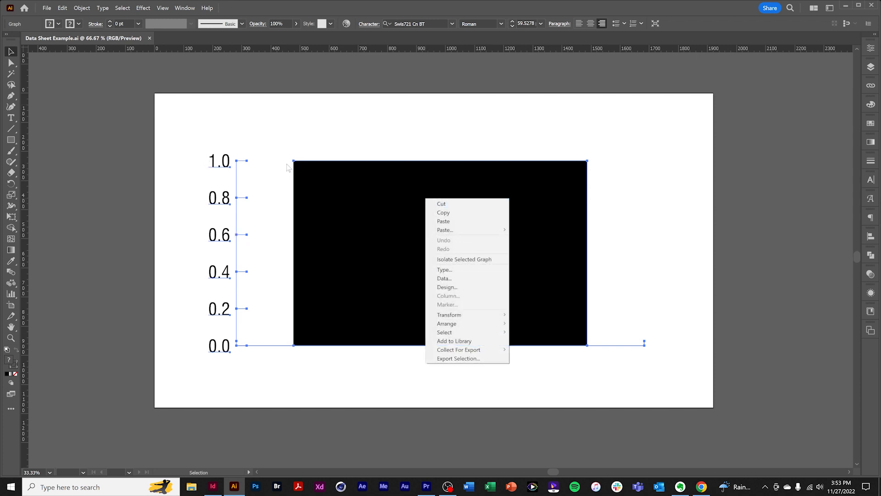
pyautogui.moveTo(486, 327)
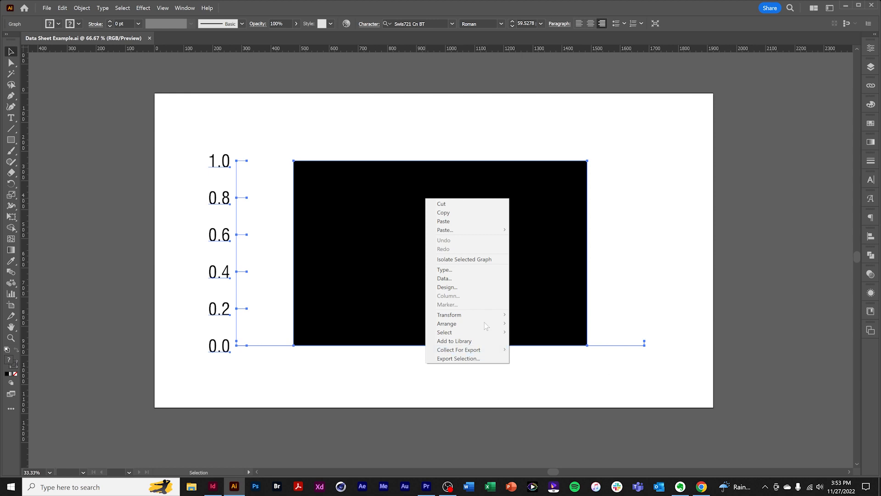
pyautogui.click(444, 278)
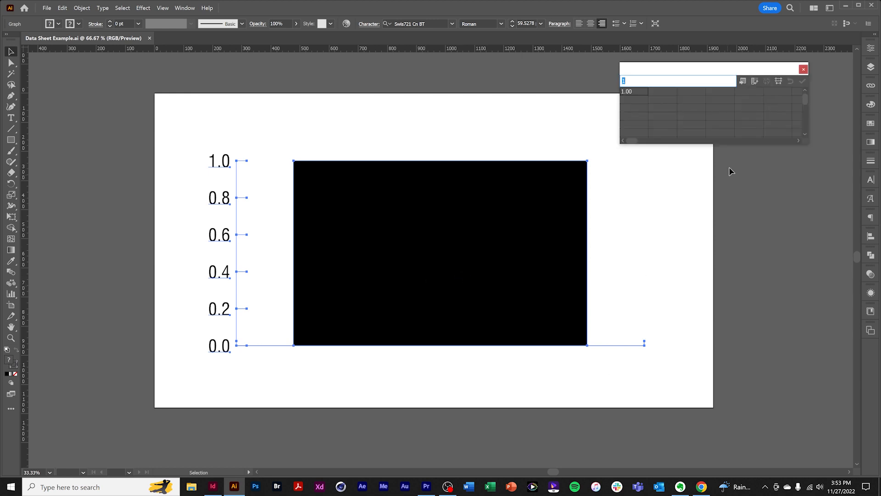
pyautogui.moveTo(717, 115)
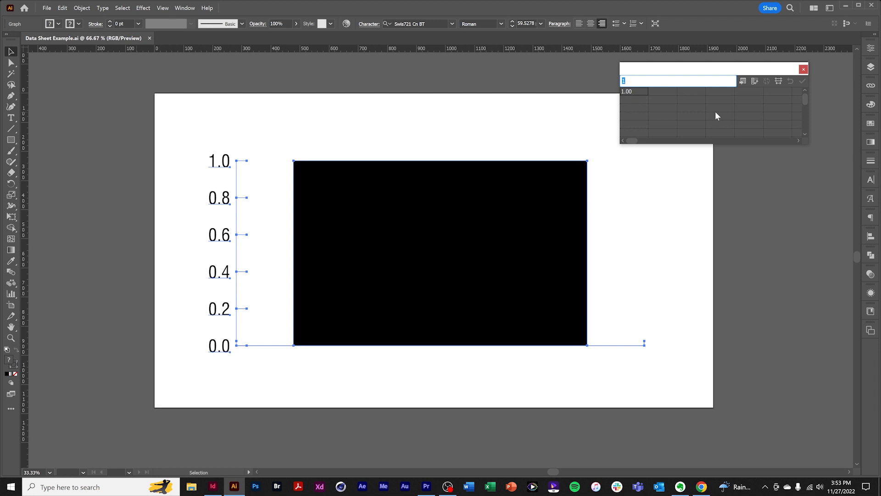
pyautogui.moveTo(642, 126)
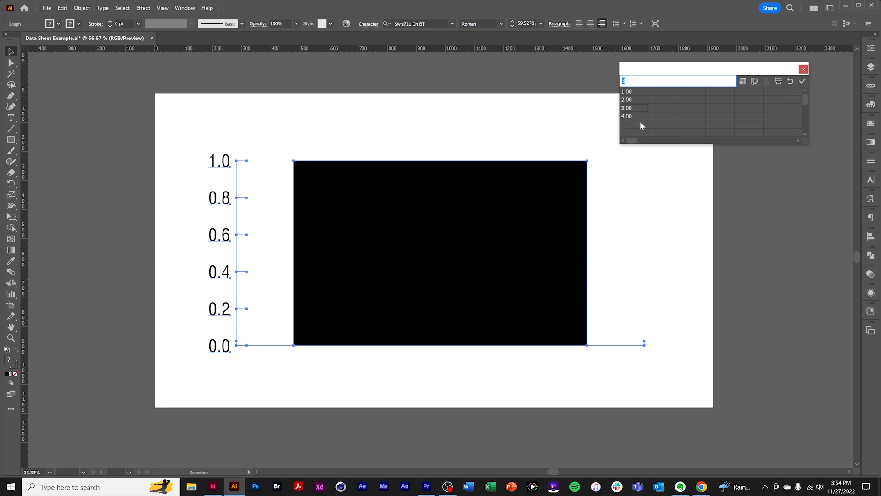
pyautogui.write('4.00')
pyautogui.click(663, 115)
pyautogui.write('7')
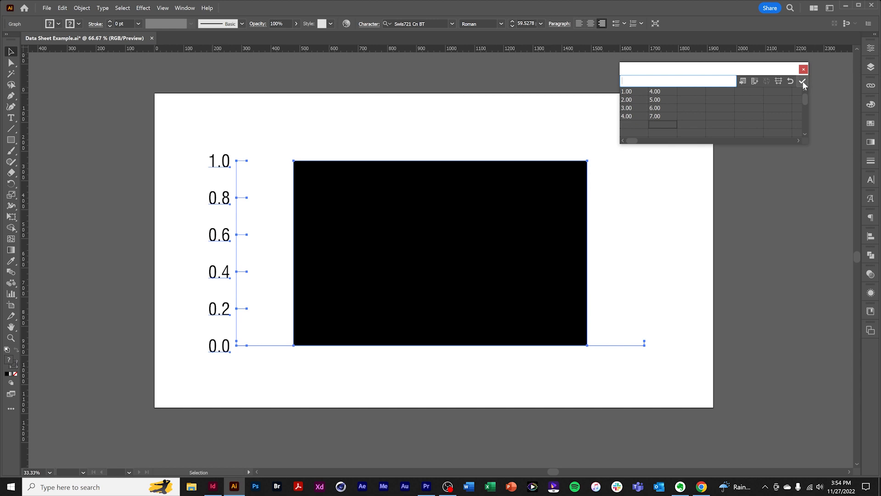
# - Apply the data, try transposing rows and columns, then revert to four pairs of columns
pyautogui.click(804, 81)
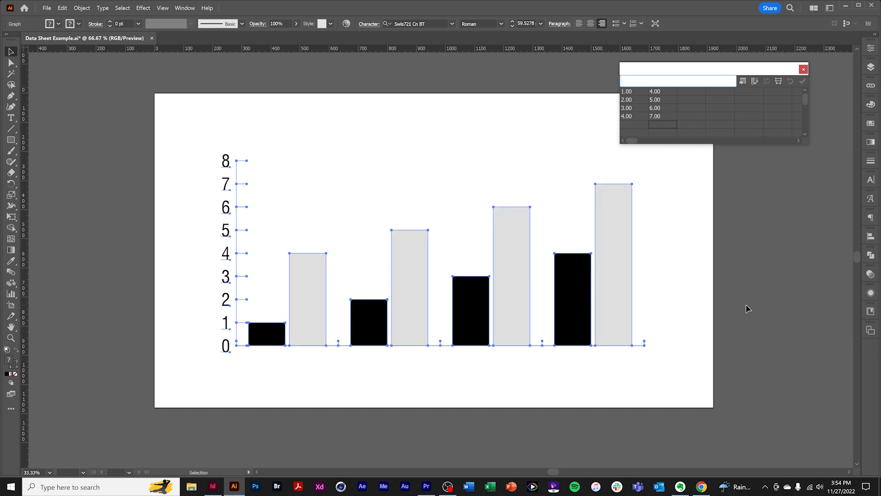
pyautogui.moveTo(755, 81)
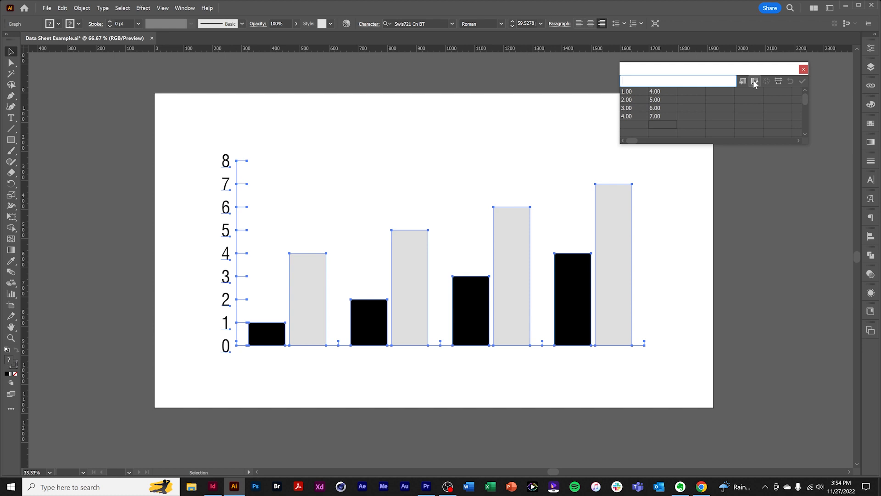
pyautogui.moveTo(755, 81)
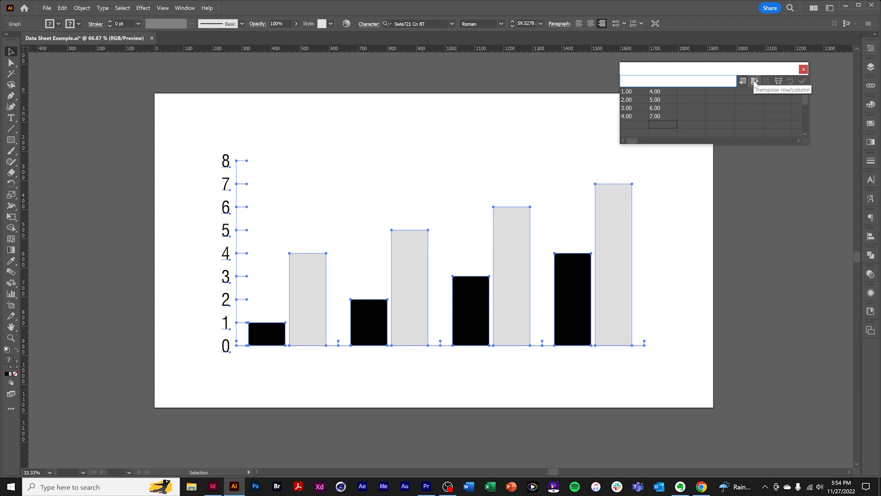
pyautogui.click(755, 81)
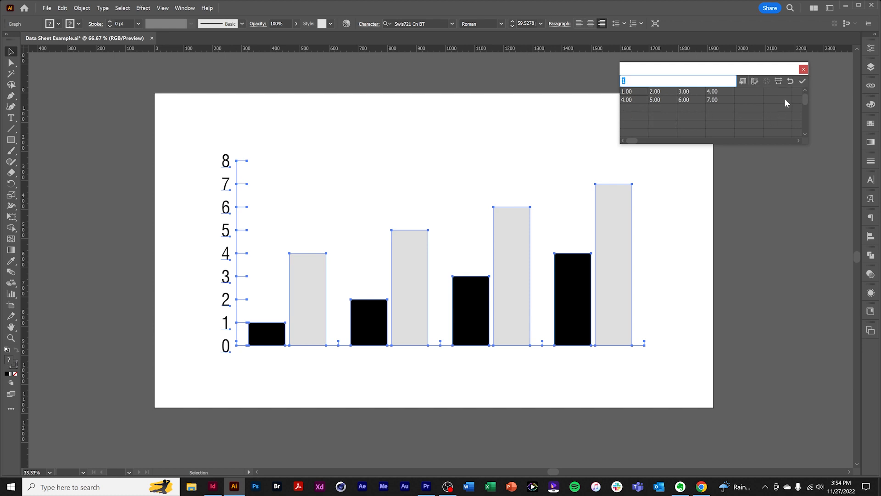
pyautogui.click(803, 81)
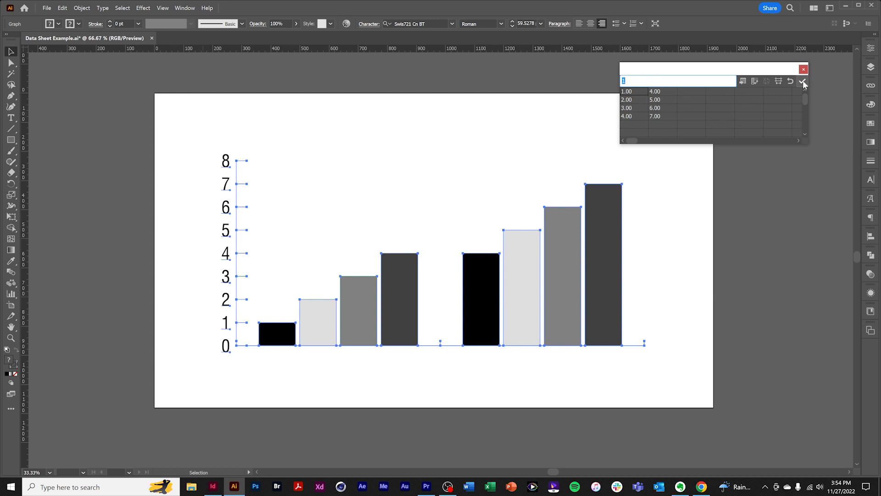
pyautogui.click(804, 81)
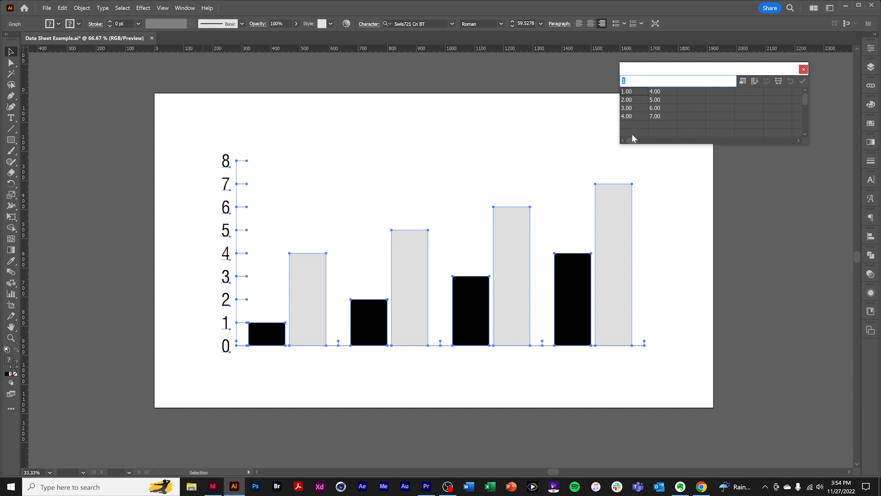
pyautogui.moveTo(678, 123)
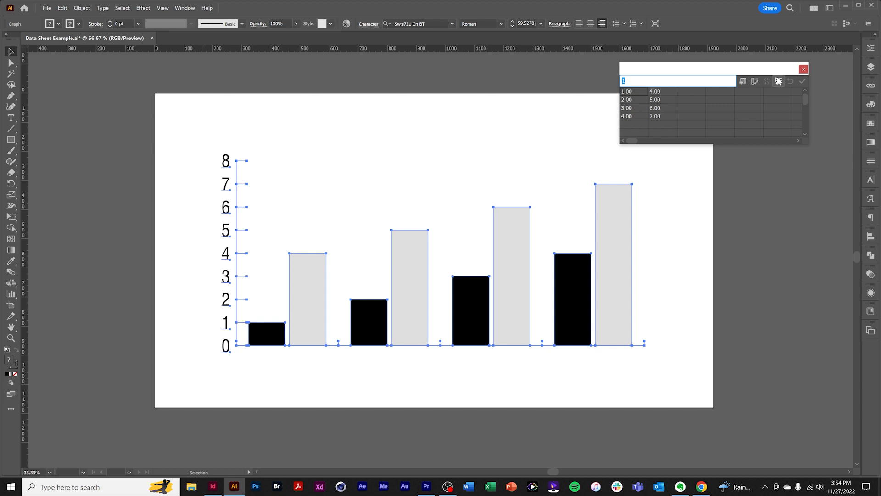
pyautogui.click(779, 81)
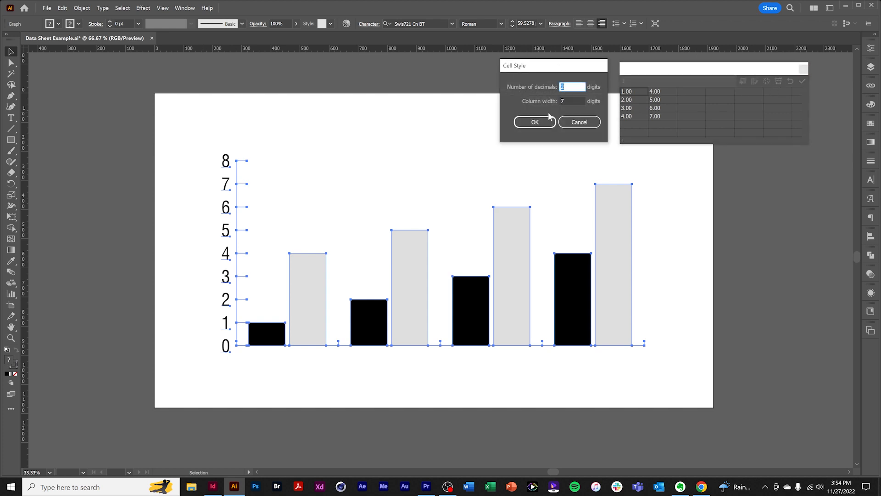
pyautogui.moveTo(516, 93)
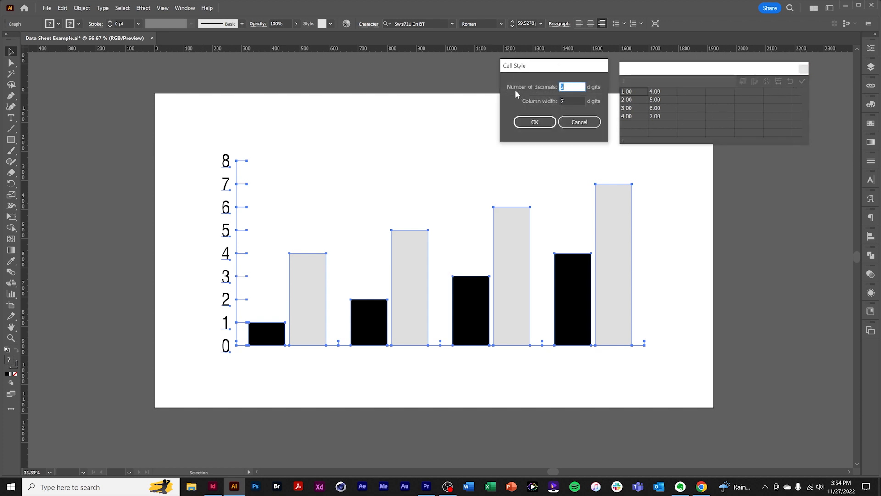
pyautogui.moveTo(544, 111)
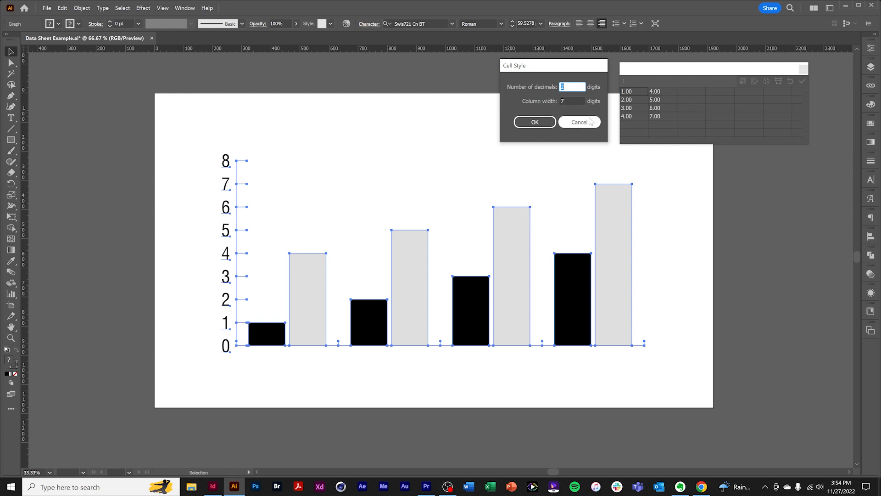
pyautogui.click(579, 122)
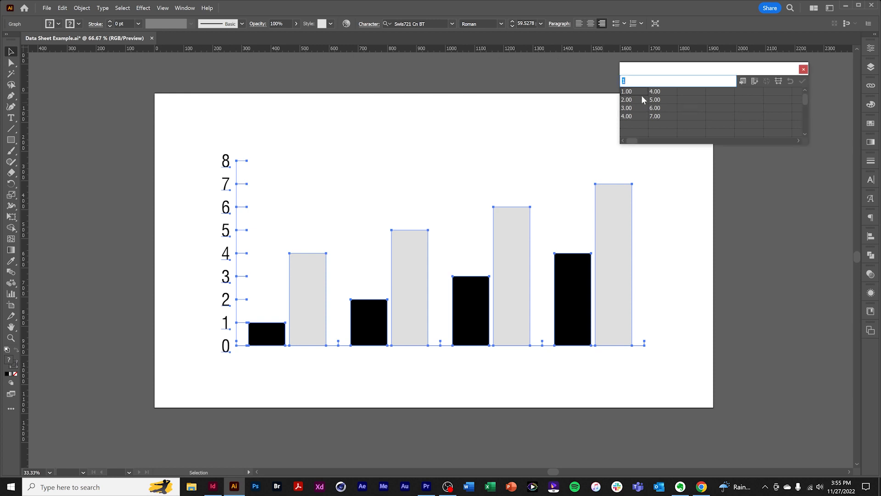
pyautogui.moveTo(634, 81)
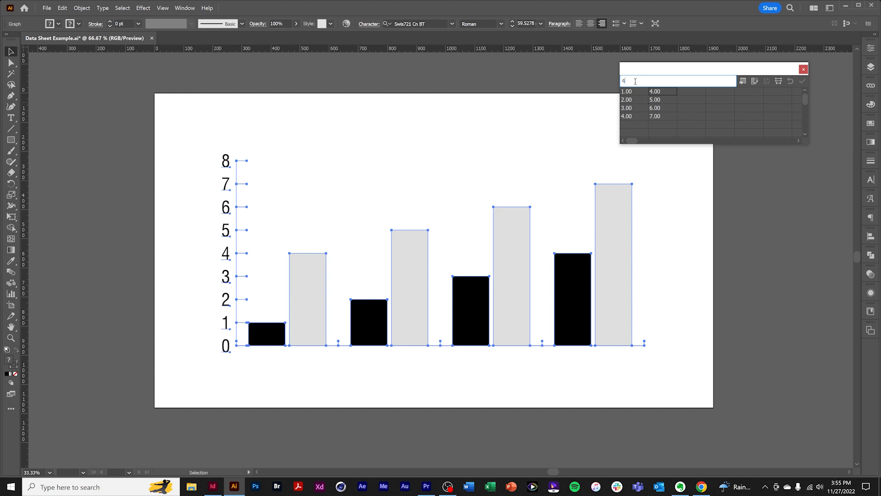
pyautogui.write('8')
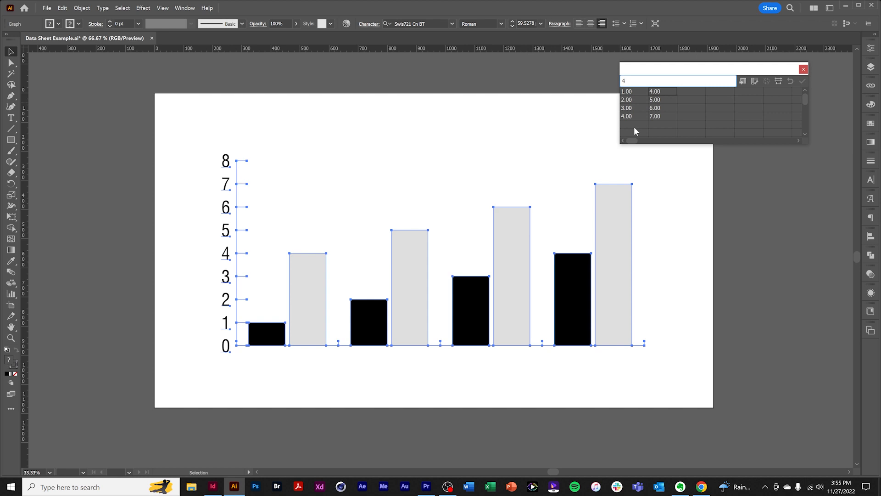
pyautogui.write('1')
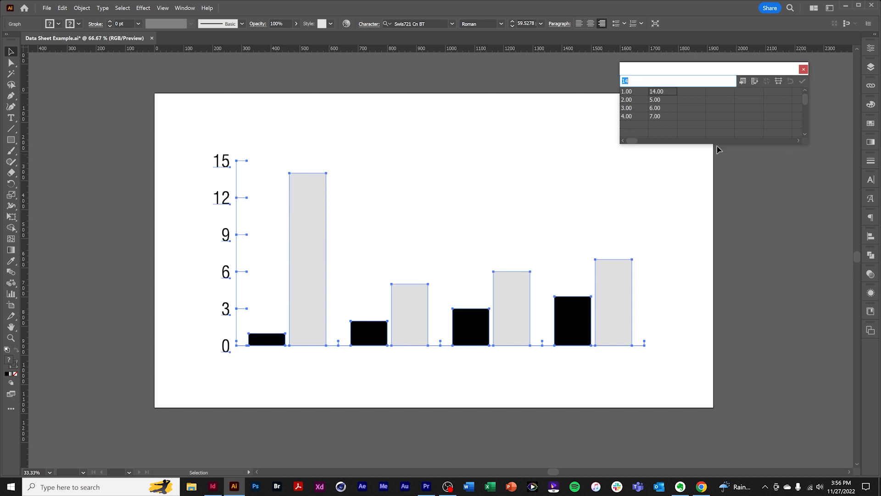
pyautogui.write('14')
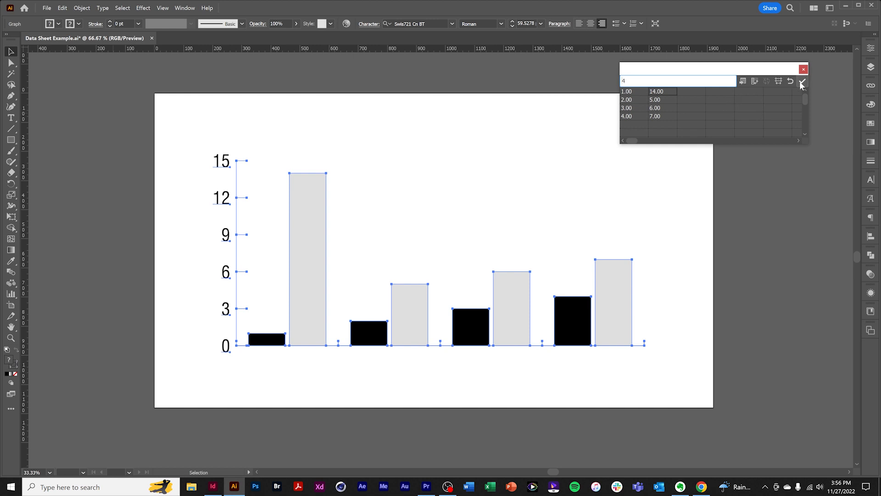
pyautogui.click(803, 81)
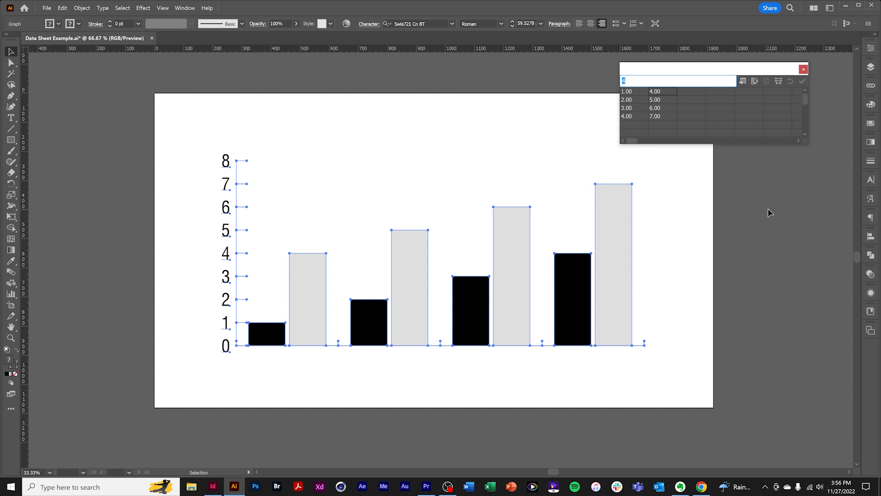
pyautogui.moveTo(752, 128)
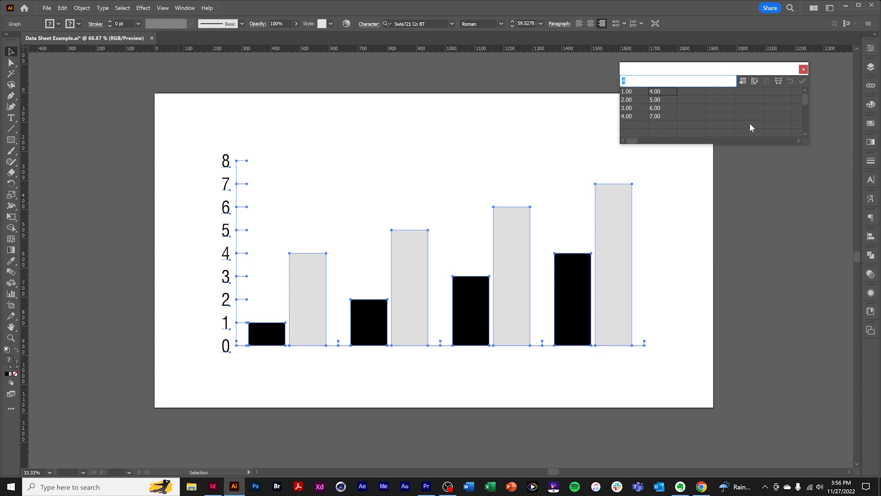
pyautogui.moveTo(662, 100)
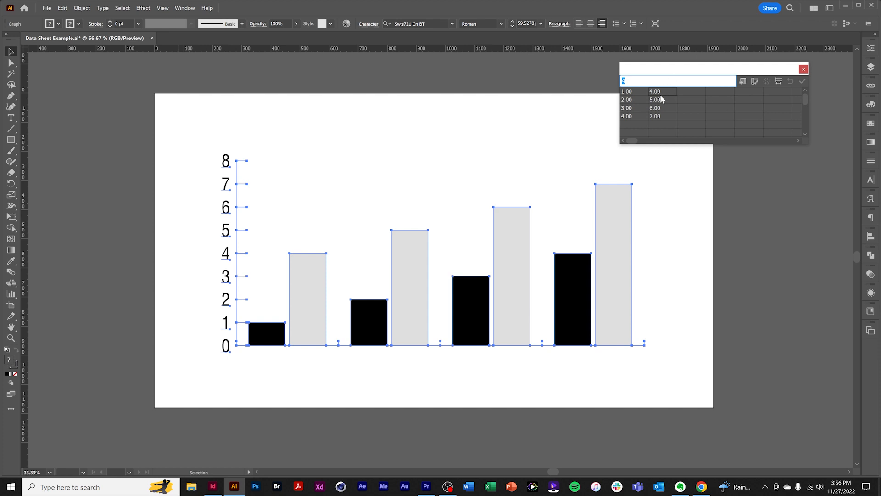
pyautogui.moveTo(664, 115)
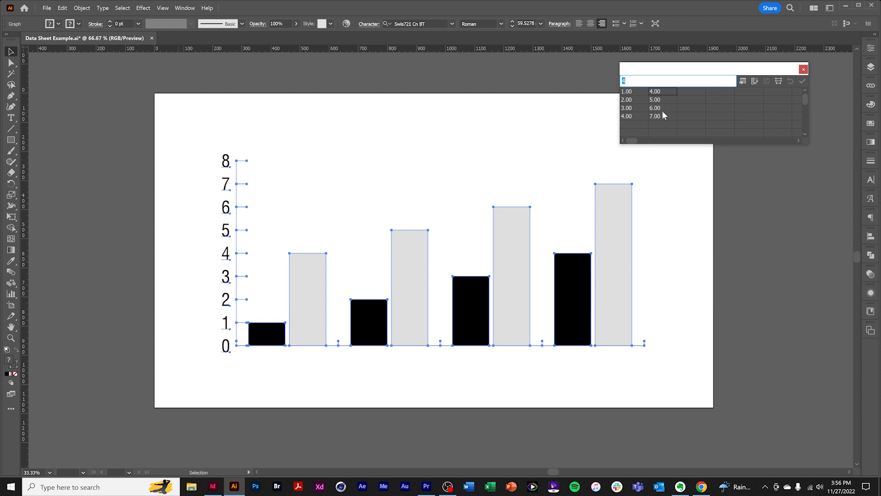
pyautogui.moveTo(672, 136)
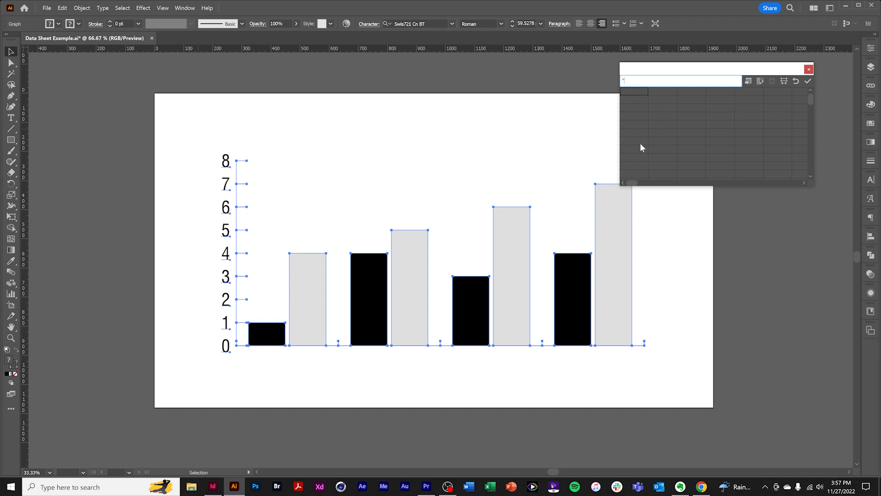
# - Enter year labels 2020–2023 with values 1–4 and apply them to the graph
pyautogui.write('2021')
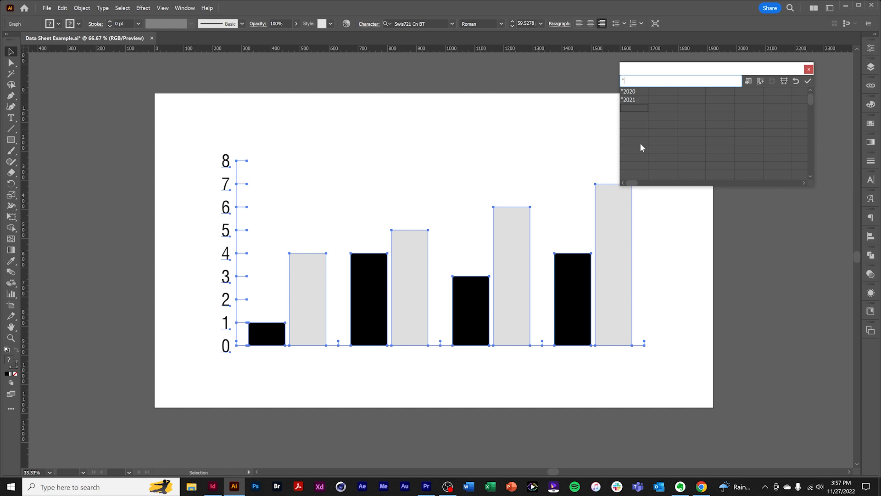
pyautogui.write('20')
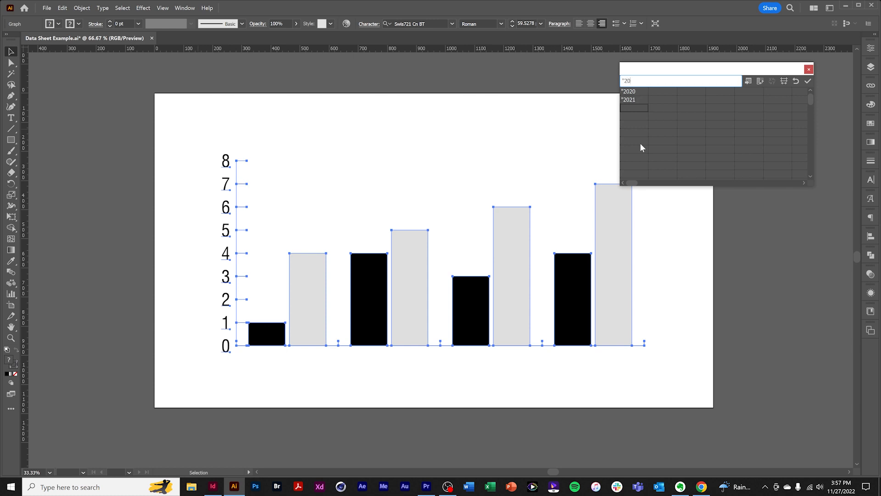
pyautogui.press('Return')
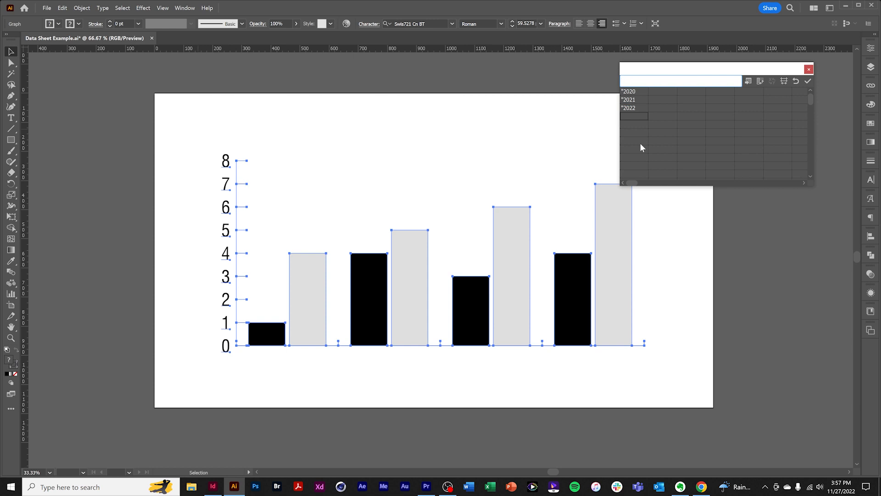
pyautogui.write('2023"')
pyautogui.click(663, 116)
pyautogui.write('4')
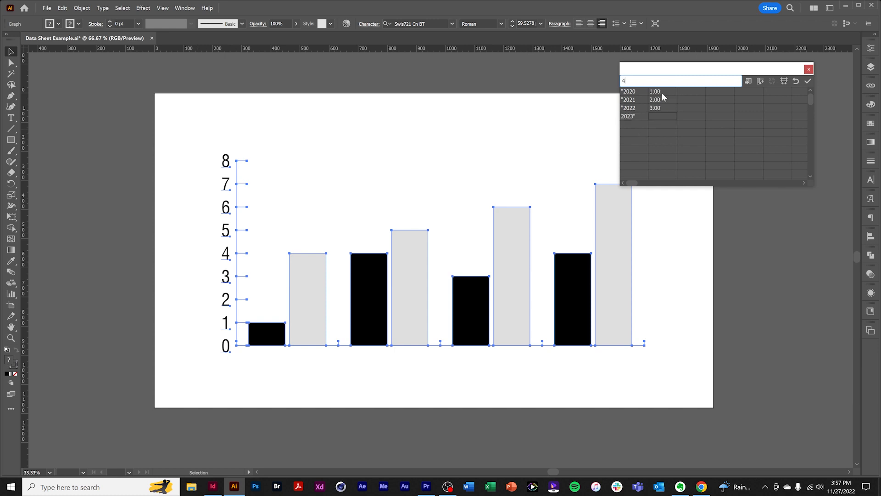
pyautogui.click(808, 81)
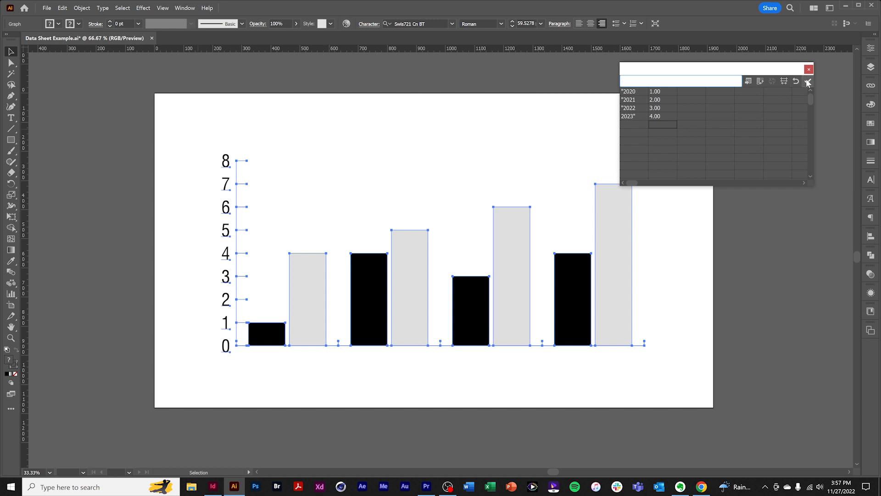
pyautogui.click(808, 81)
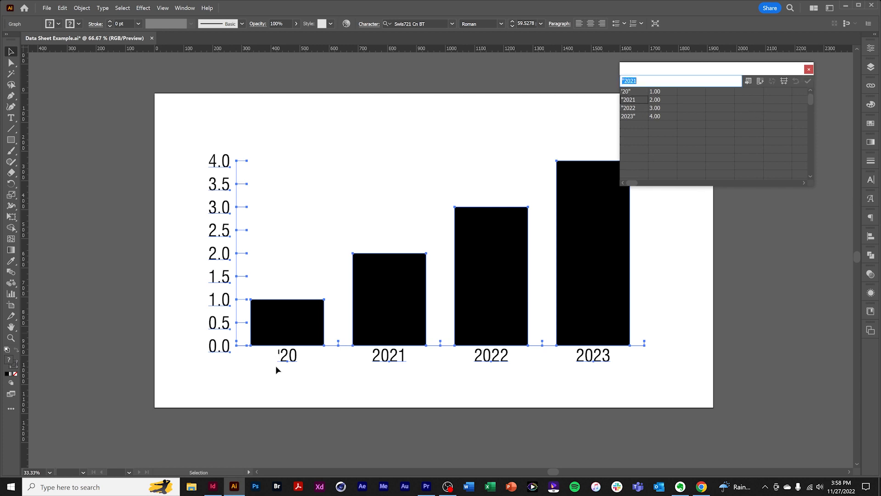
pyautogui.moveTo(301, 374)
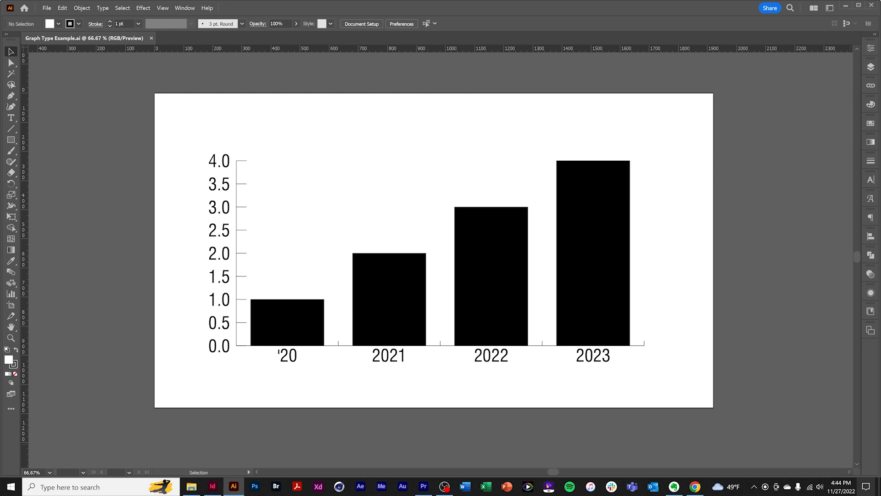
pyautogui.moveTo(33, 196)
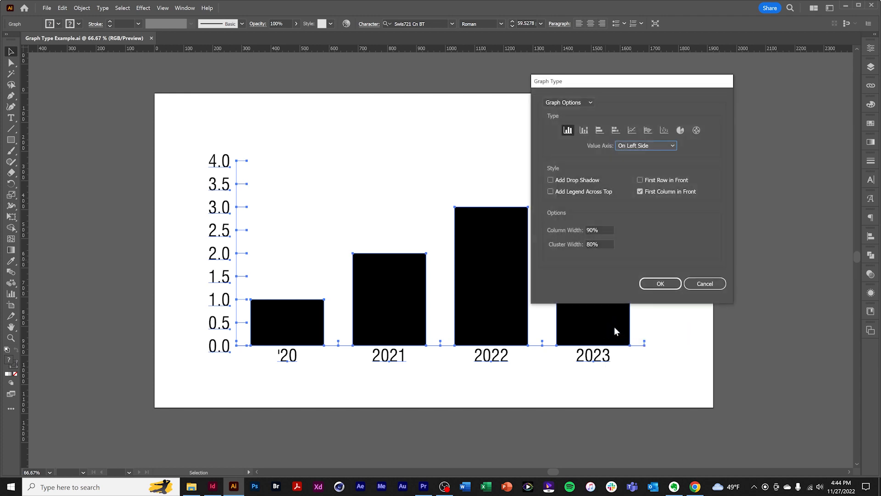
pyautogui.moveTo(560, 64)
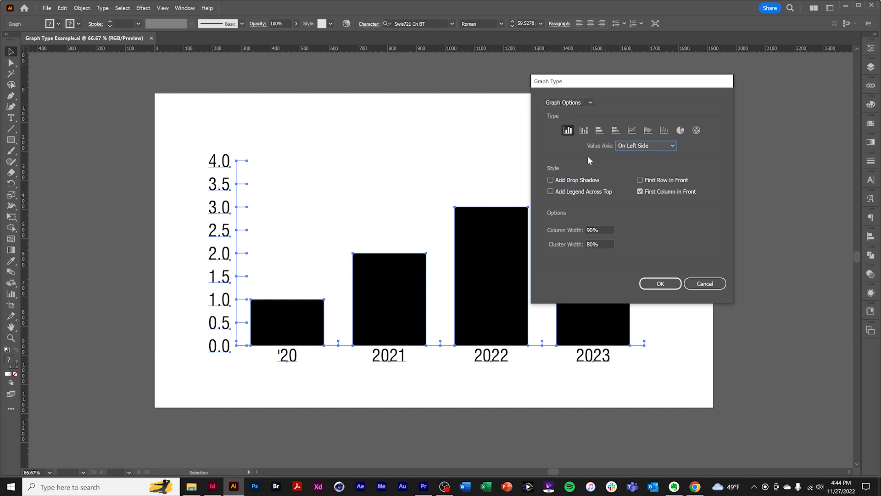
pyautogui.moveTo(645, 218)
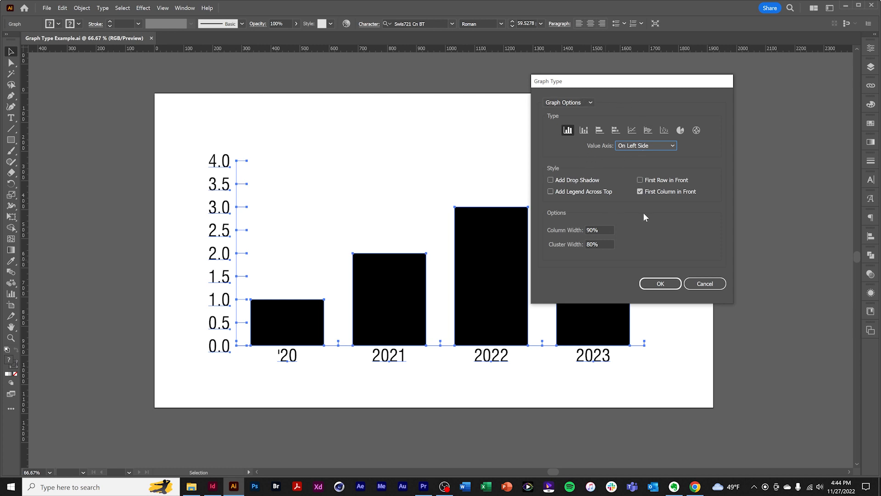
pyautogui.moveTo(647, 130)
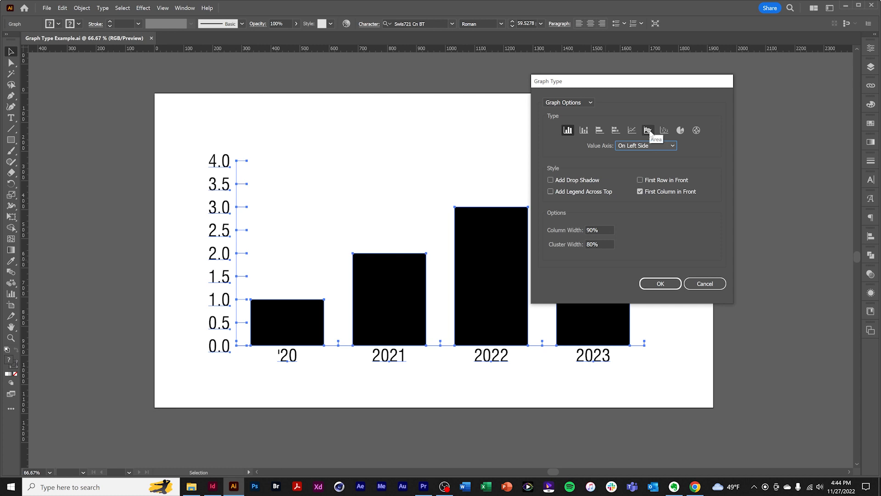
# - Change the graph type to Area in Graph Type and confirm
pyautogui.click(649, 130)
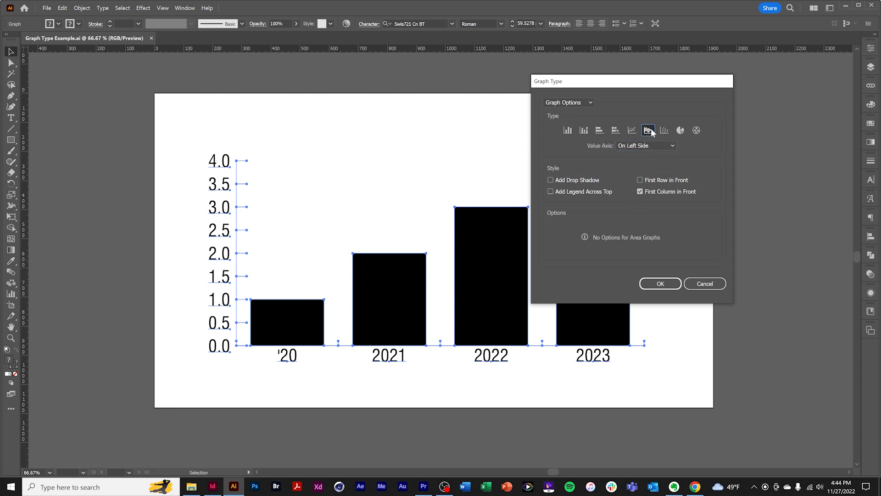
pyautogui.click(661, 284)
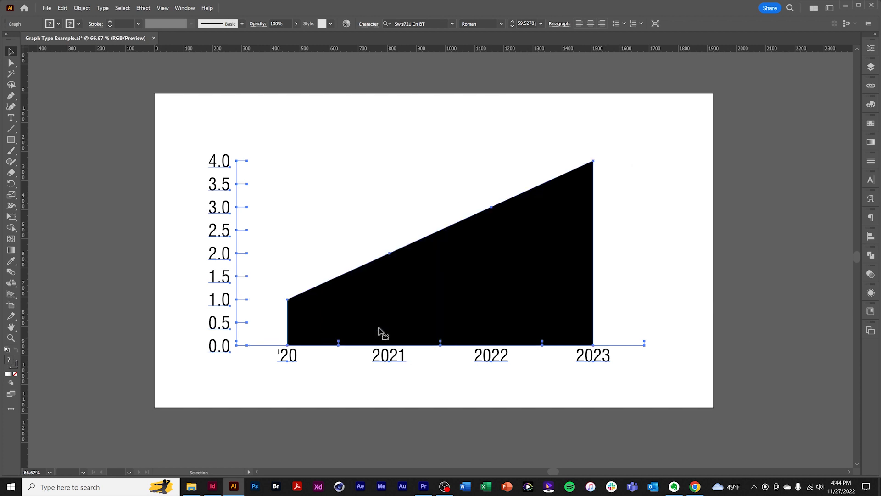
pyautogui.moveTo(549, 272)
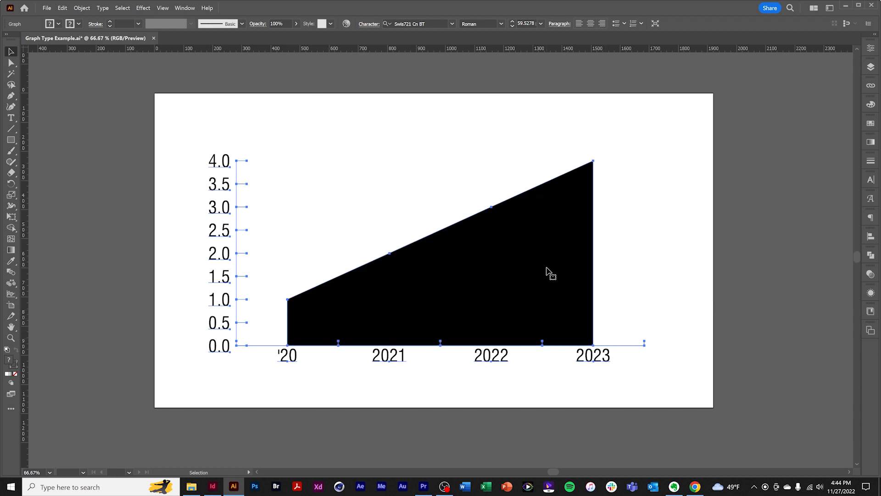
pyautogui.rightClick(549, 271)
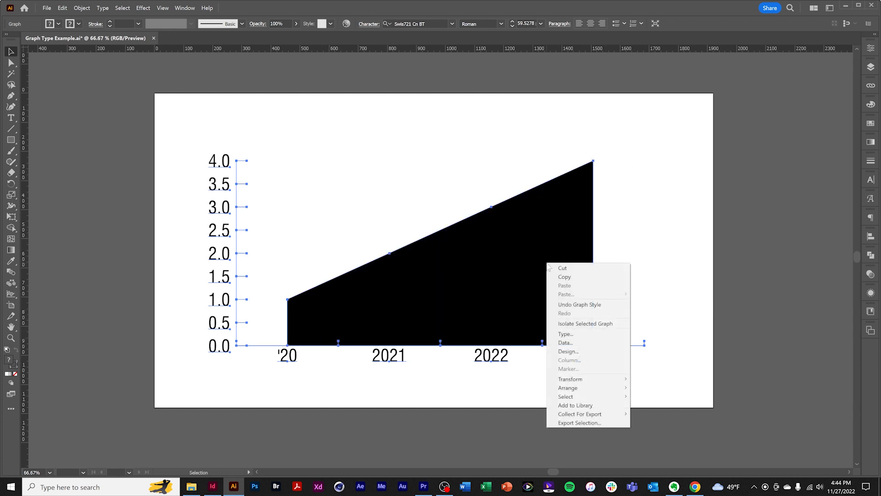
# - Undo the area style and set Column Width and Cluster Width to 100%
pyautogui.click(565, 335)
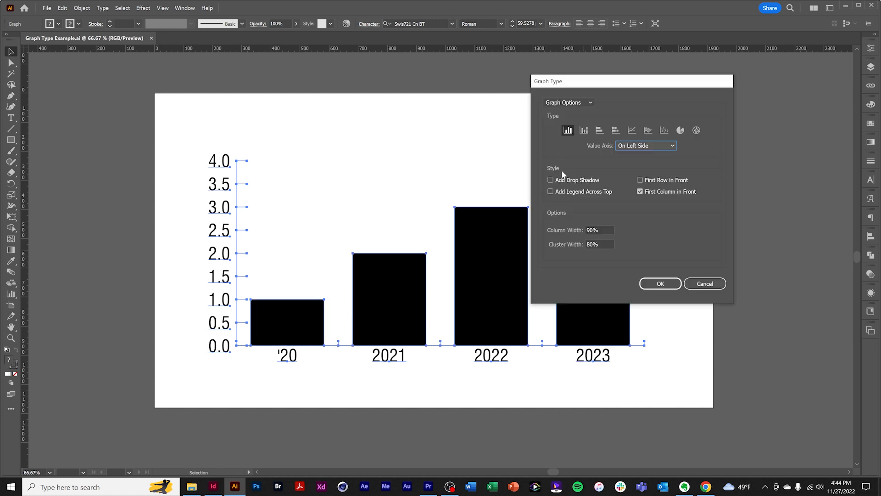
pyautogui.moveTo(569, 223)
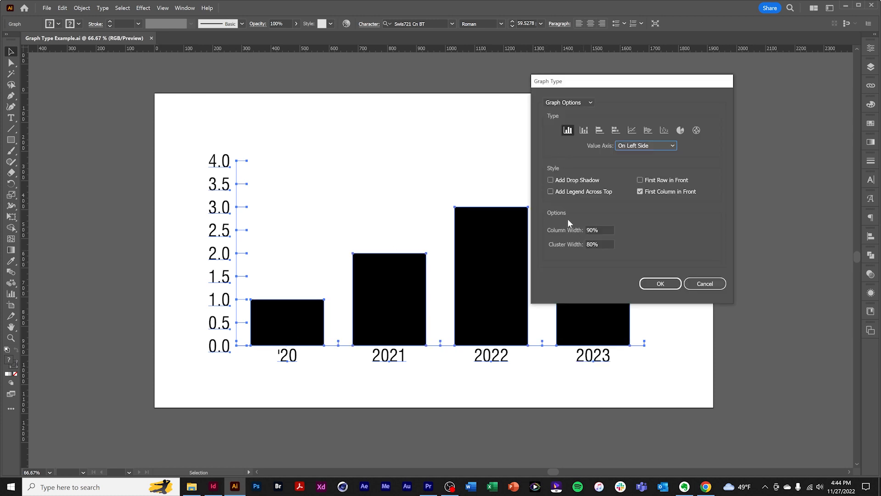
pyautogui.moveTo(269, 344)
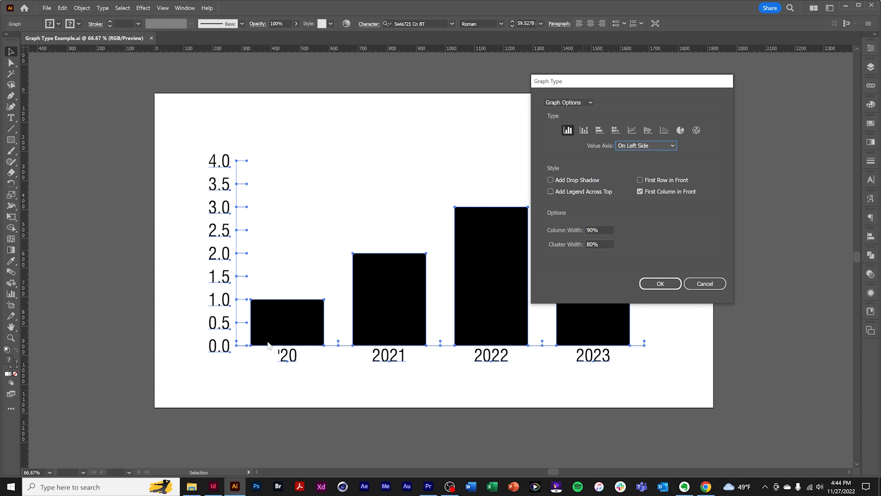
pyautogui.moveTo(321, 337)
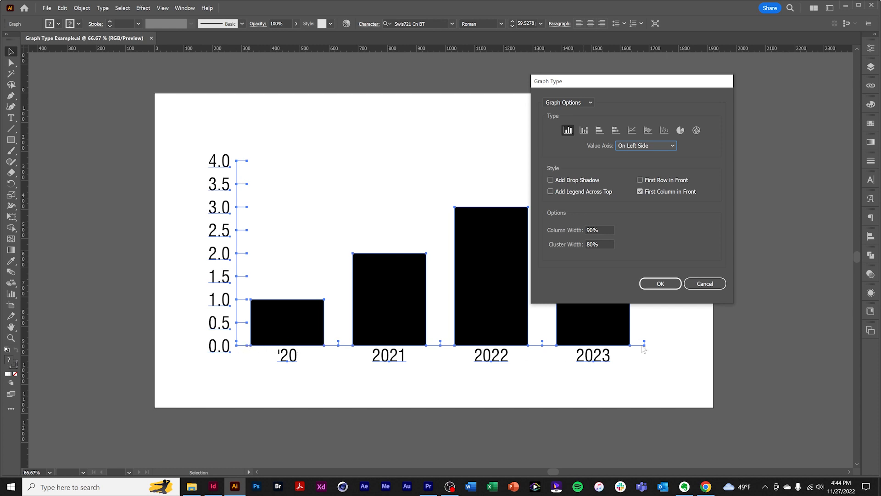
pyautogui.moveTo(660, 239)
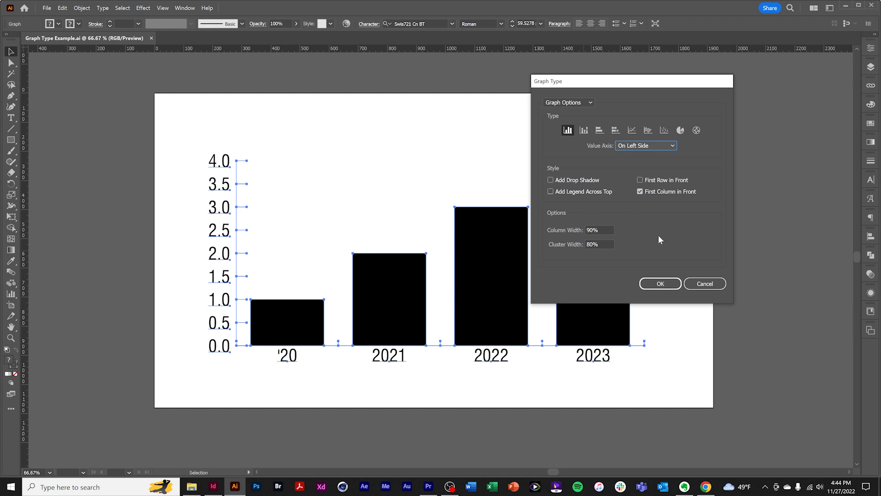
pyautogui.tripleClick(599, 230)
pyautogui.write('100')
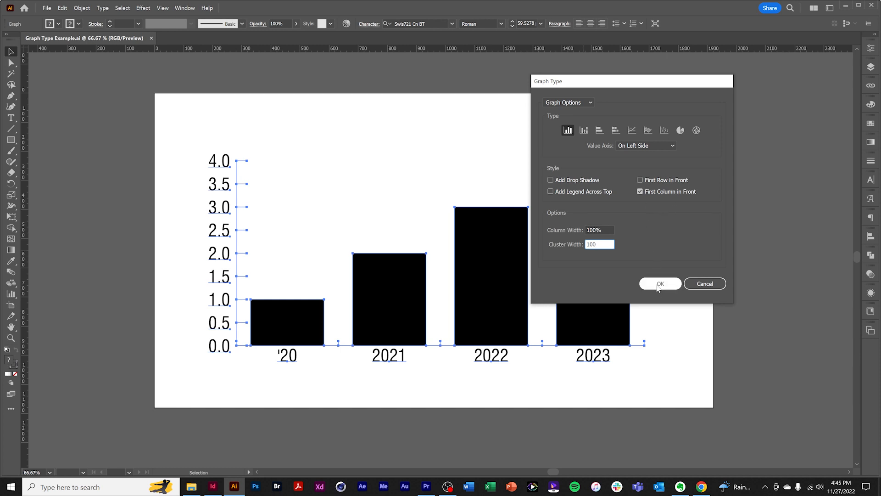
pyautogui.click(660, 284)
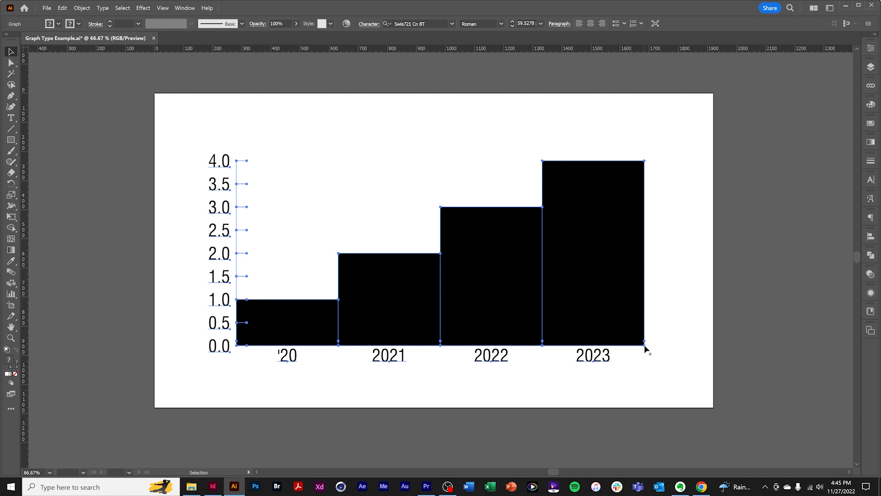
pyautogui.moveTo(257, 333)
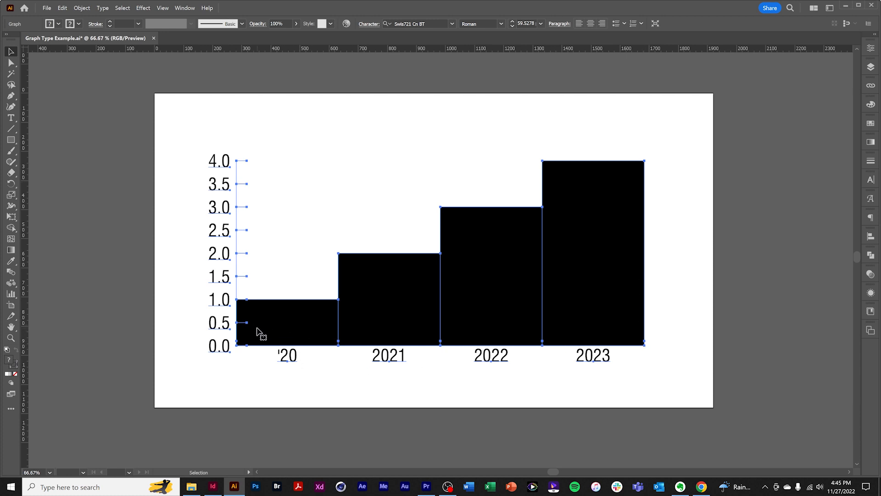
pyautogui.moveTo(229, 322)
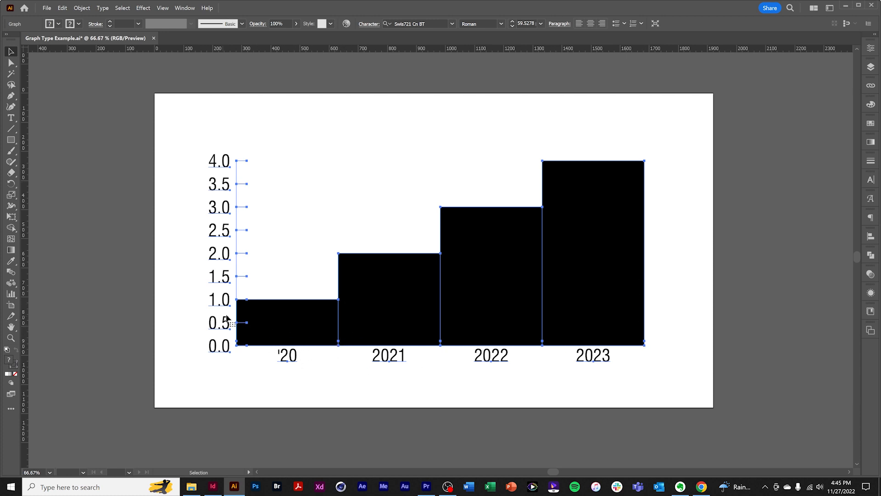
pyautogui.moveTo(628, 342)
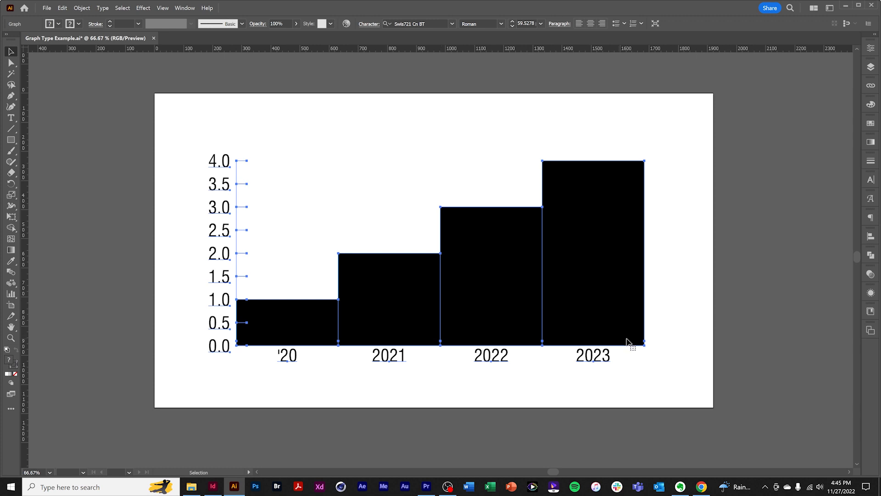
# - Override the value axis to Min 0, Max 5 with 5 divisions
pyautogui.rightClick(591, 241)
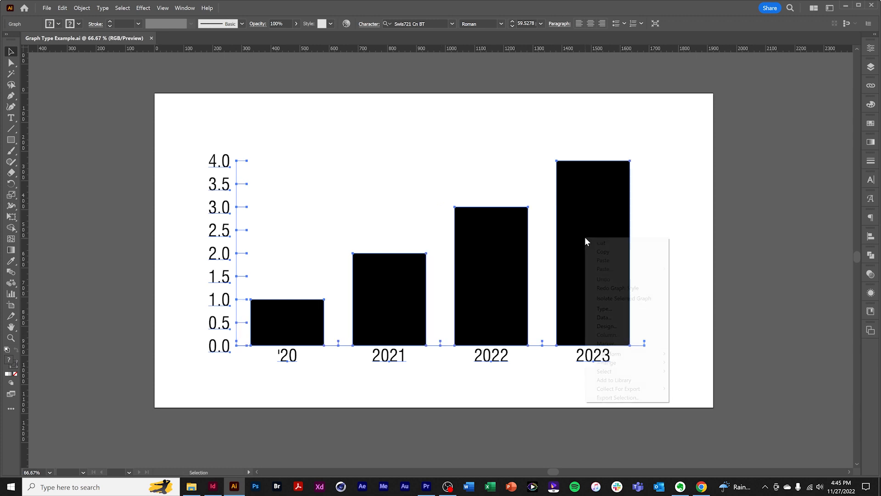
pyautogui.click(605, 308)
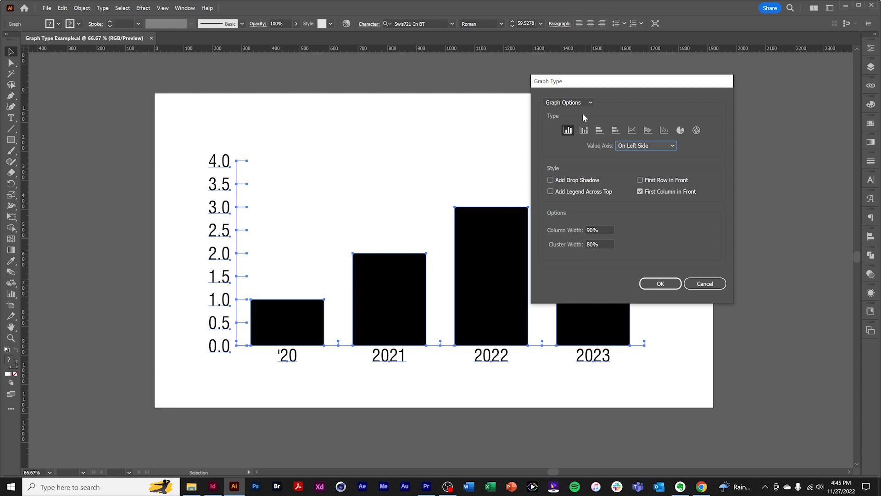
pyautogui.click(568, 101)
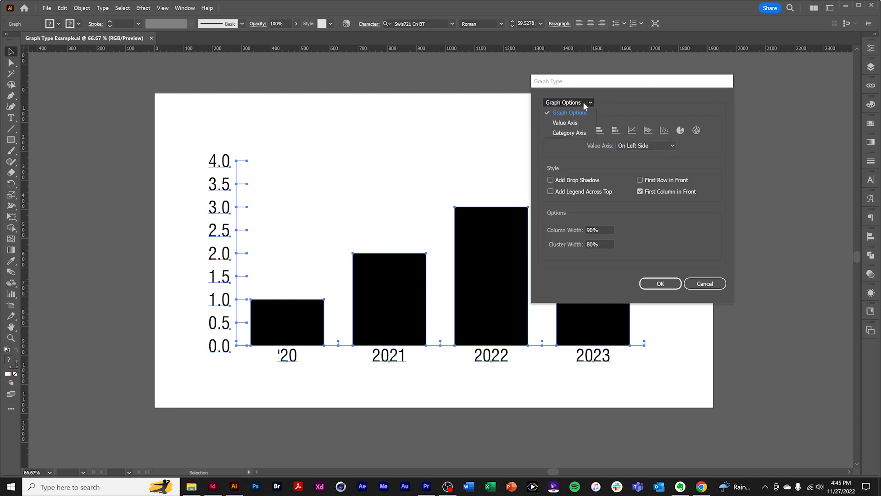
pyautogui.click(566, 122)
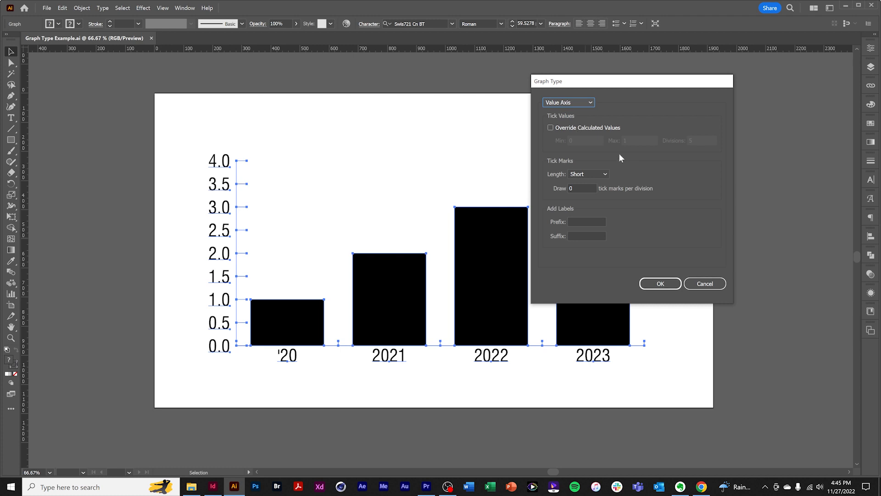
pyautogui.moveTo(651, 195)
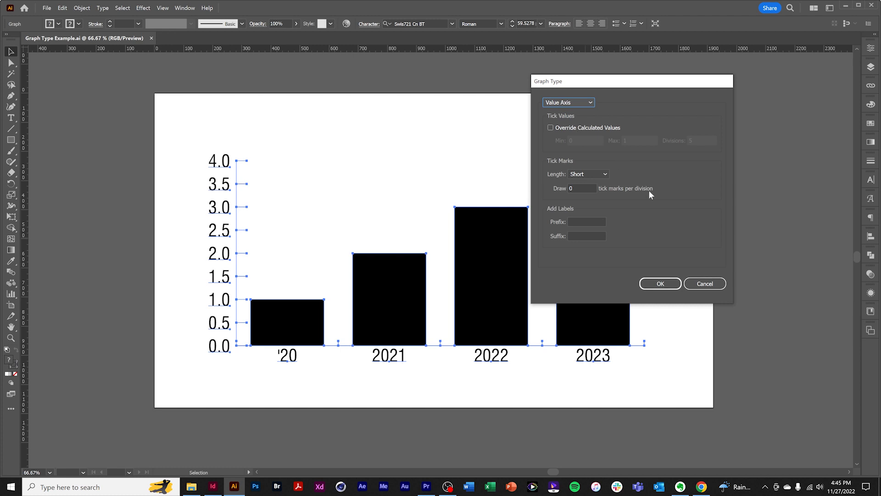
pyautogui.moveTo(423, 134)
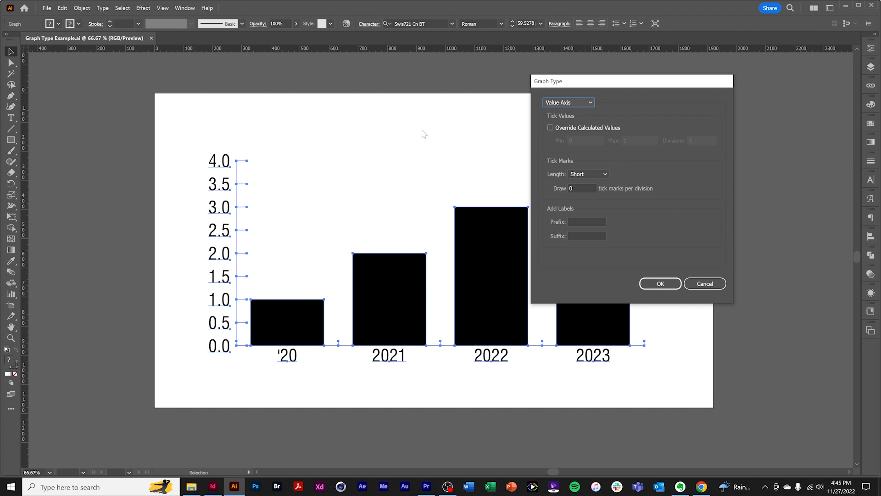
pyautogui.moveTo(217, 413)
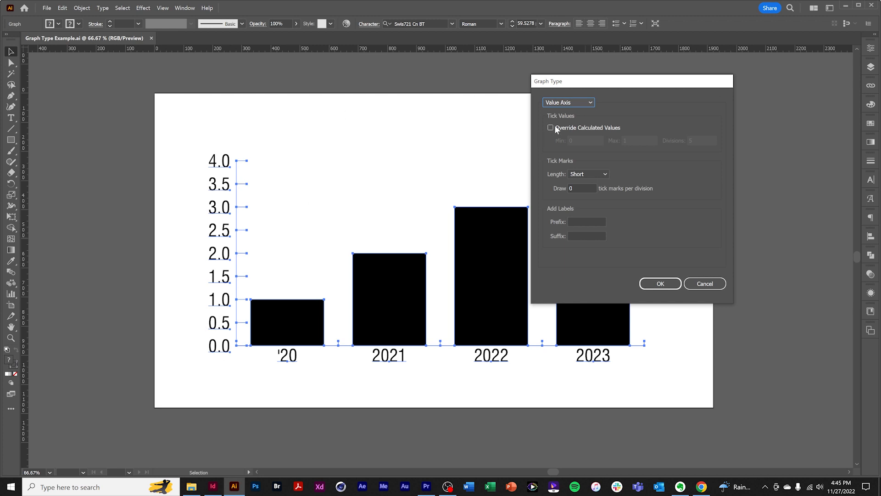
pyautogui.click(550, 127)
pyautogui.write('5')
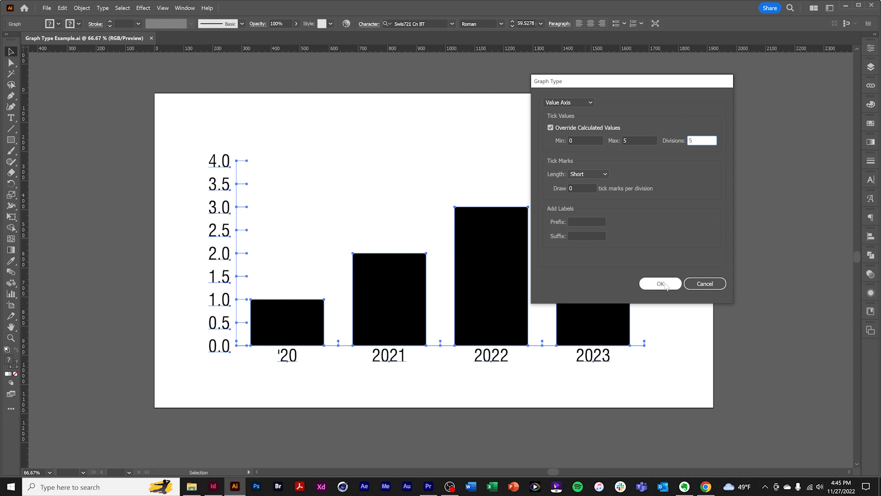
pyautogui.click(660, 284)
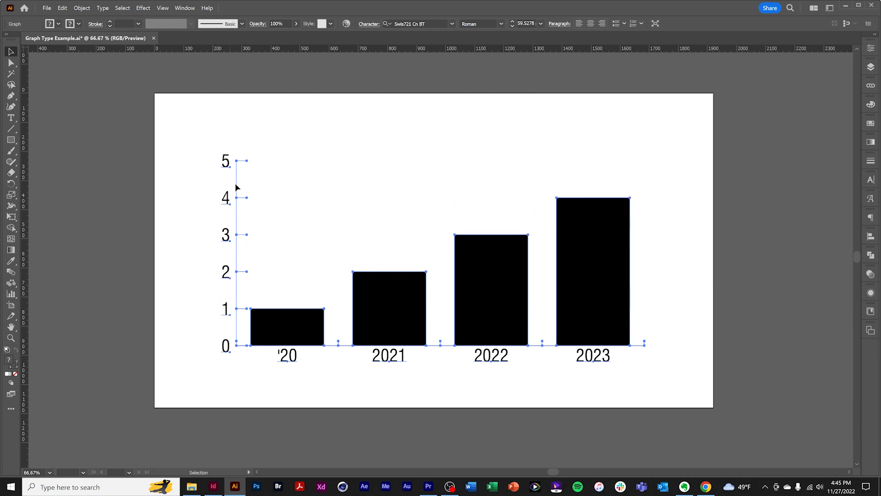
pyautogui.moveTo(599, 289)
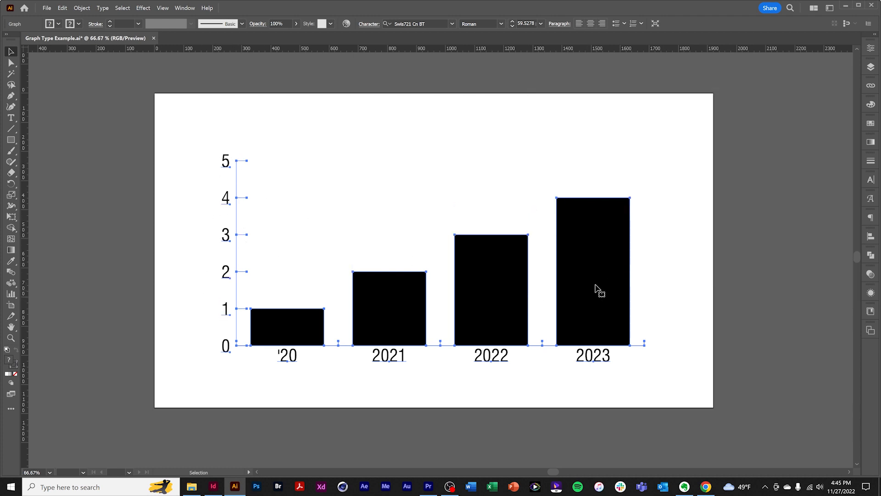
# - Set the value axis tick mark length to Full Width for gridlines across the graph
pyautogui.rightClick(599, 288)
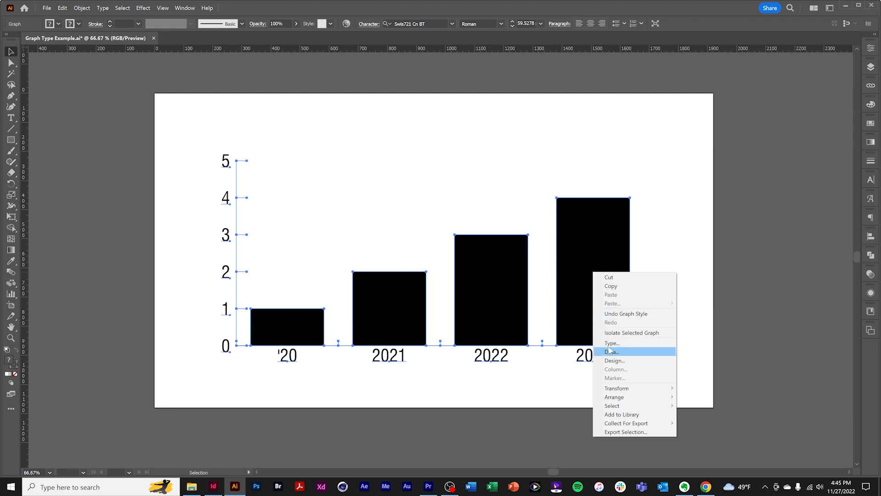
pyautogui.click(612, 343)
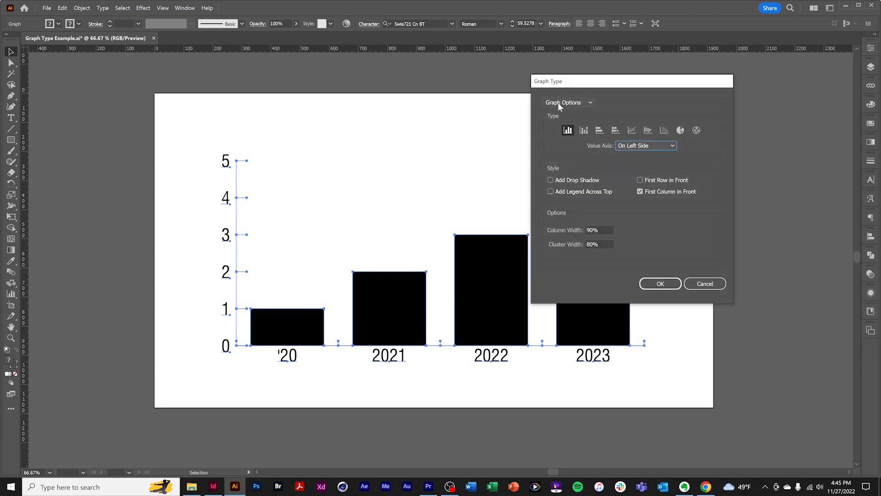
pyautogui.click(568, 102)
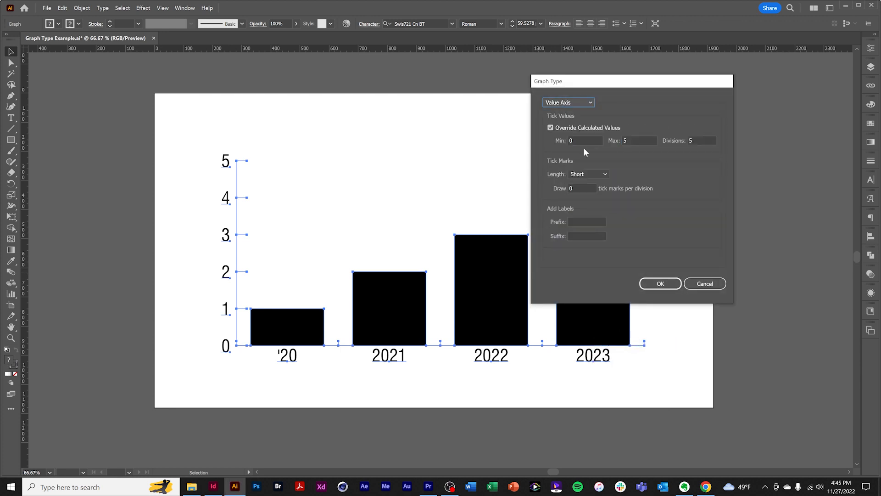
pyautogui.moveTo(560, 167)
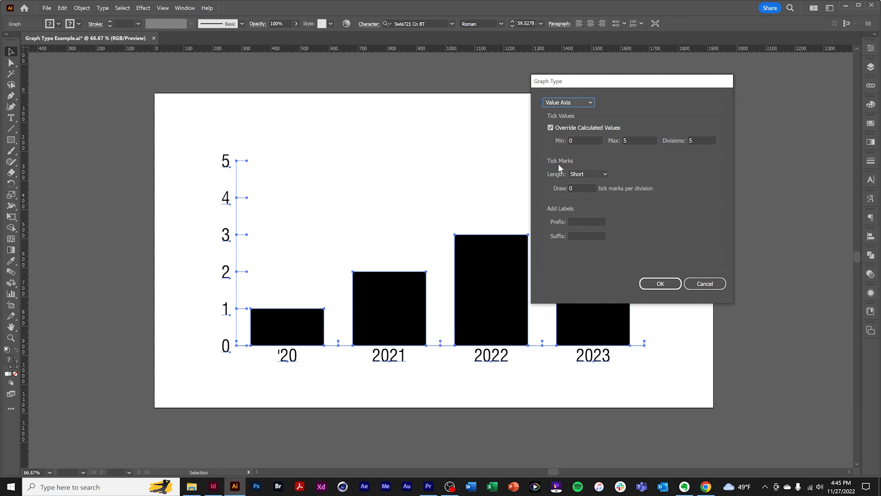
pyautogui.moveTo(254, 169)
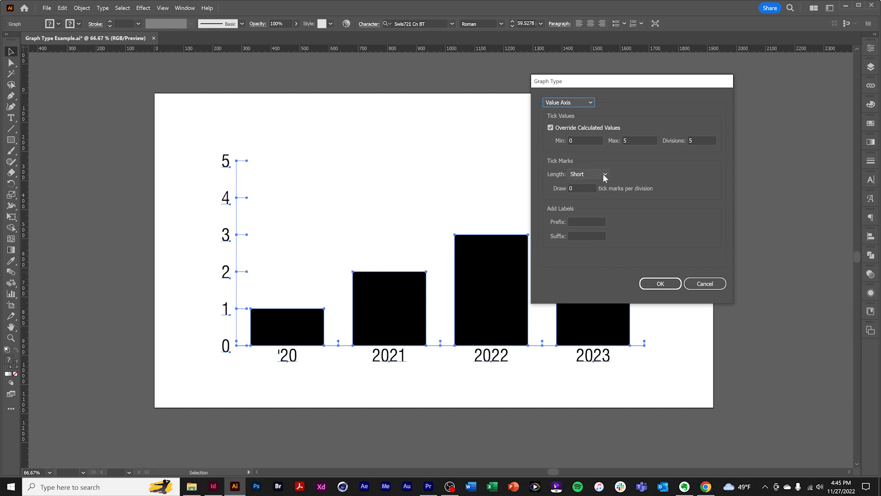
pyautogui.click(587, 174)
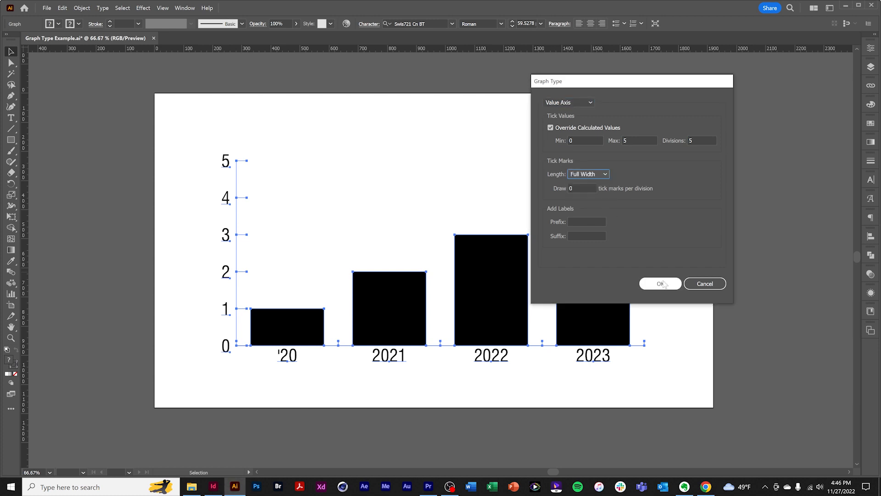
pyautogui.click(660, 283)
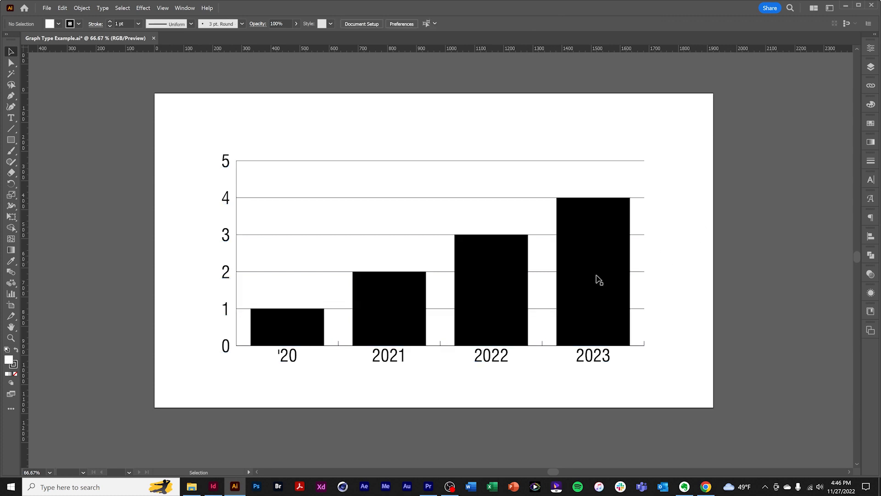
pyautogui.moveTo(348, 346)
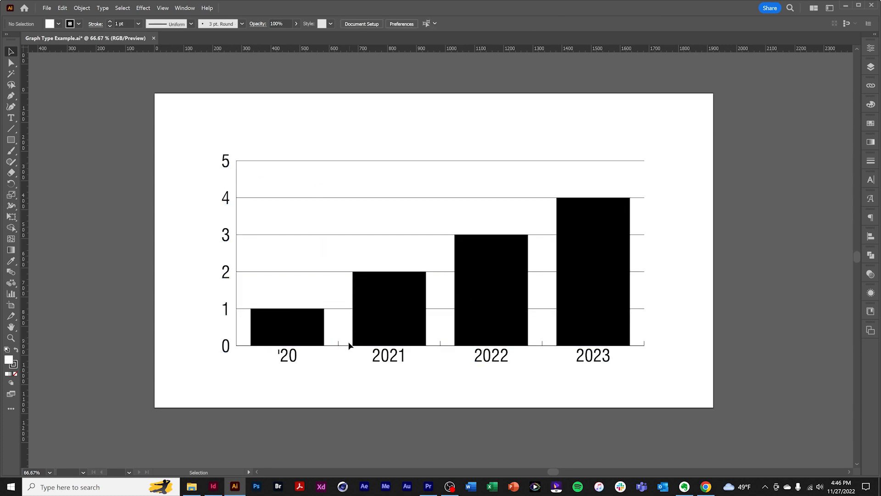
pyautogui.moveTo(662, 346)
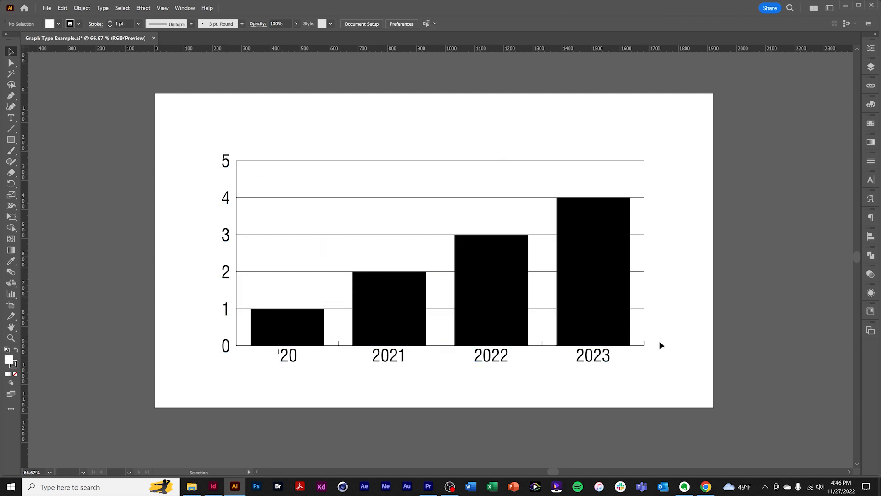
# - Set the value axis labels' Prefix to $ and Suffix to B so ticks read $0B–$5B
pyautogui.click(593, 219)
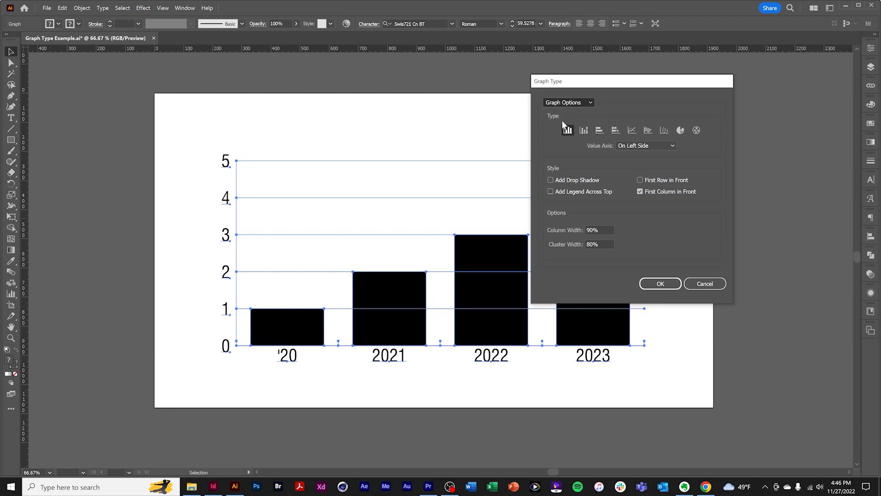
pyautogui.click(567, 102)
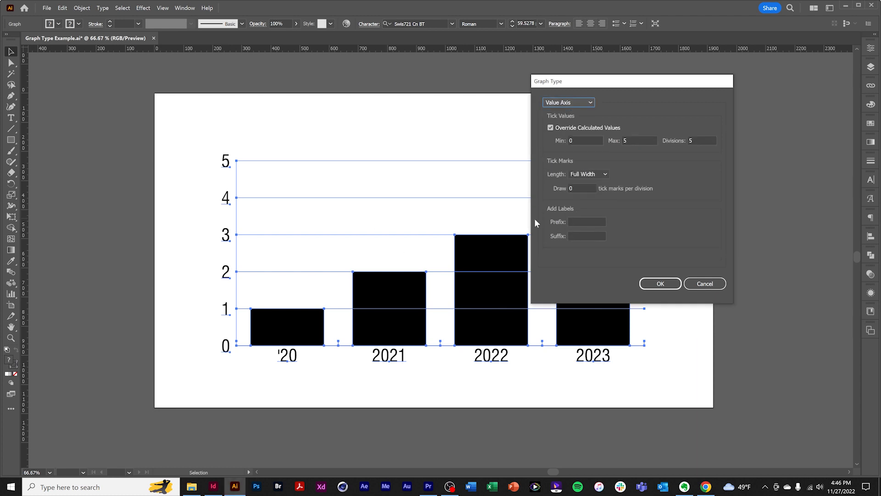
pyautogui.moveTo(537, 224)
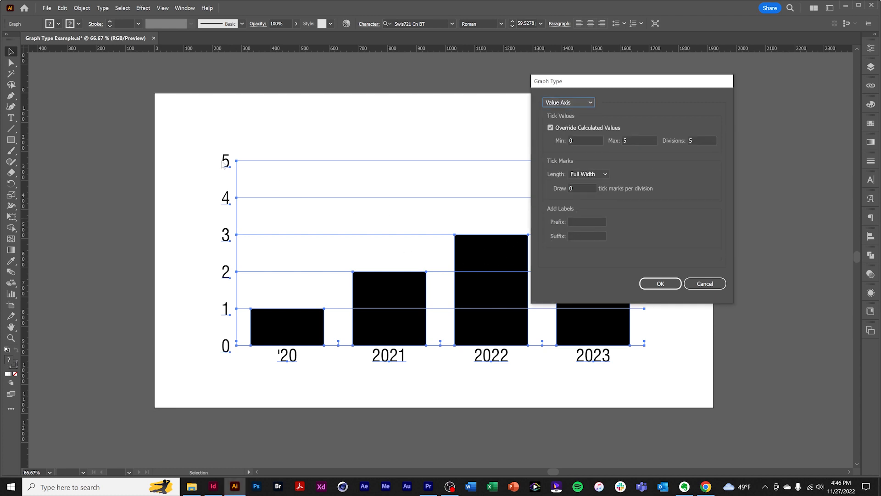
pyautogui.click(587, 222)
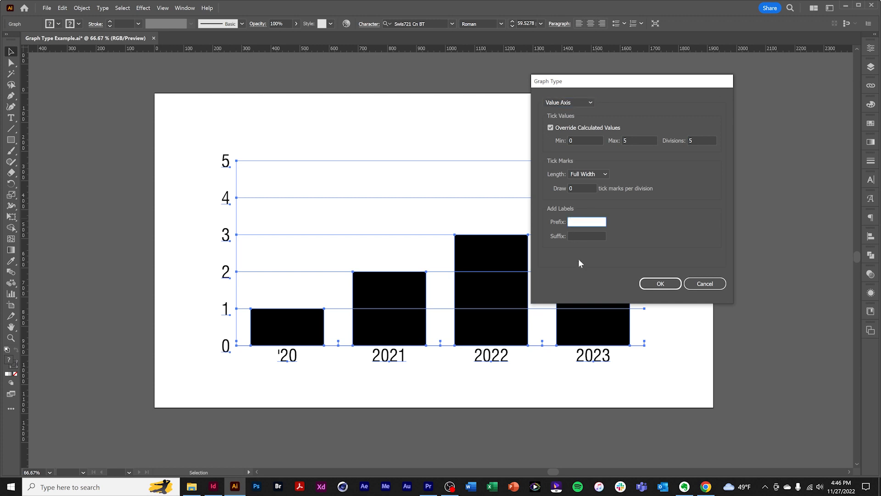
pyautogui.write('$')
pyautogui.click(587, 236)
pyautogui.write('B')
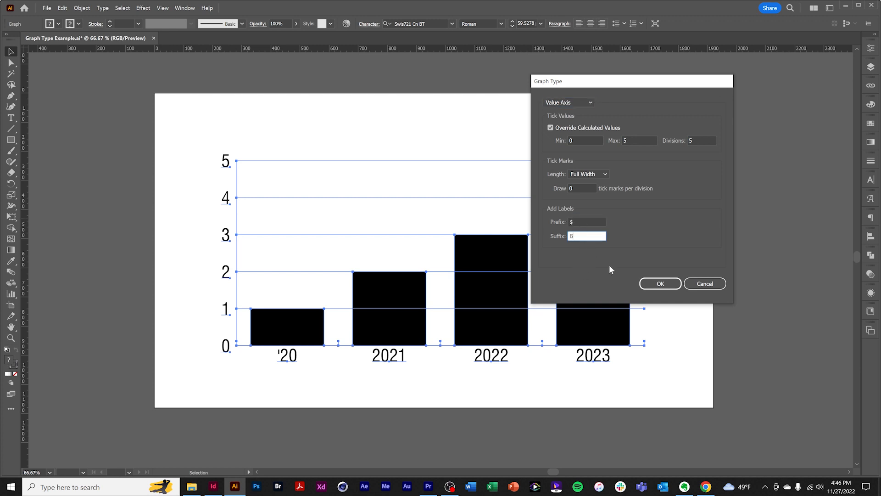
pyautogui.click(661, 284)
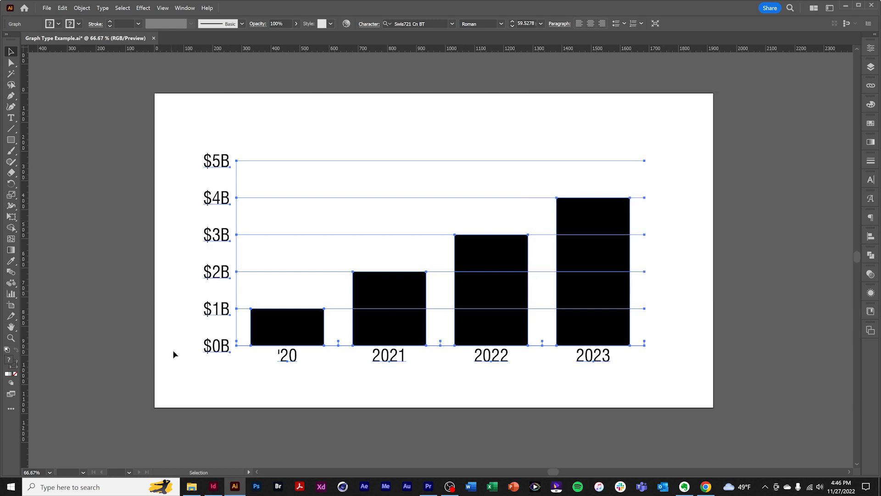
pyautogui.moveTo(209, 379)
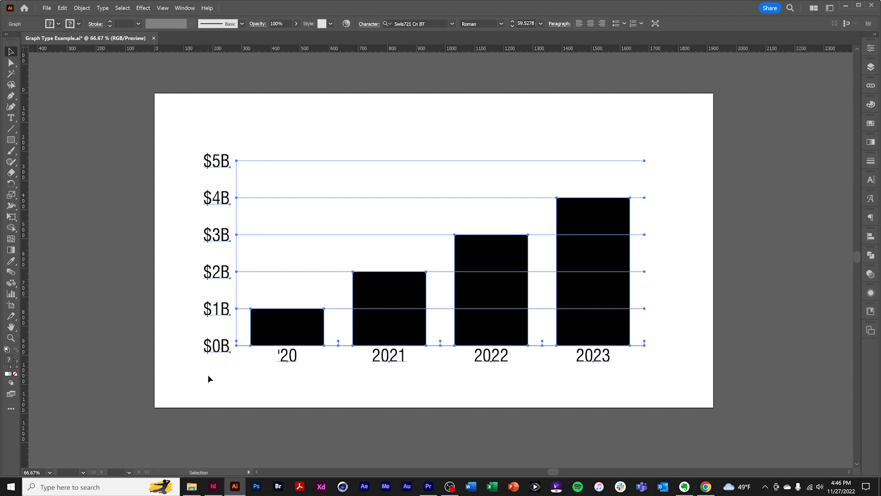
pyautogui.moveTo(568, 359)
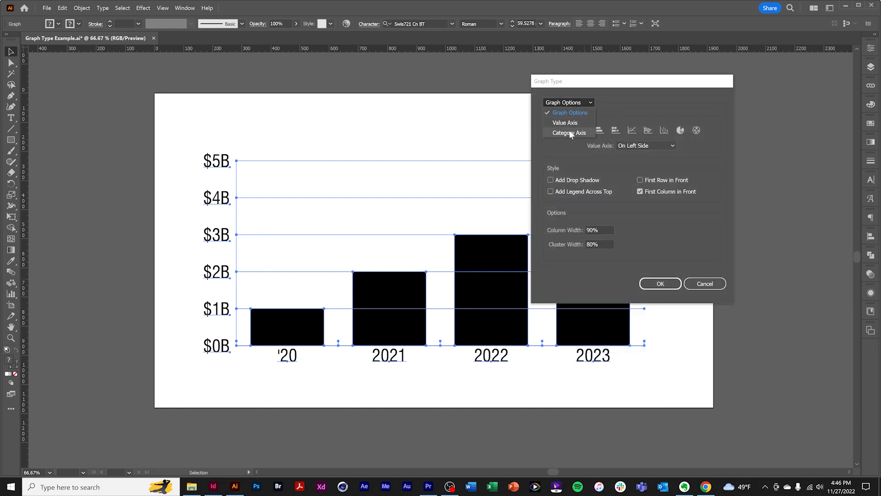
# - Set the Category Axis tick mark length to None and apply it
pyautogui.click(567, 133)
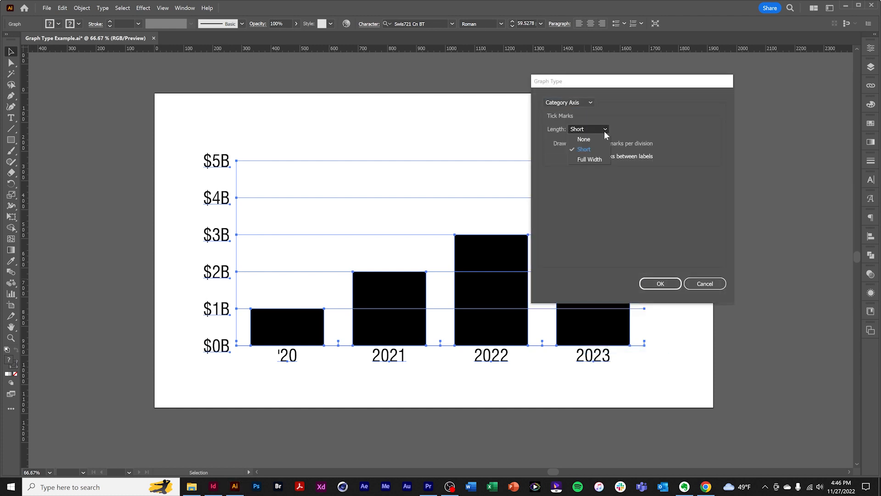
pyautogui.click(583, 139)
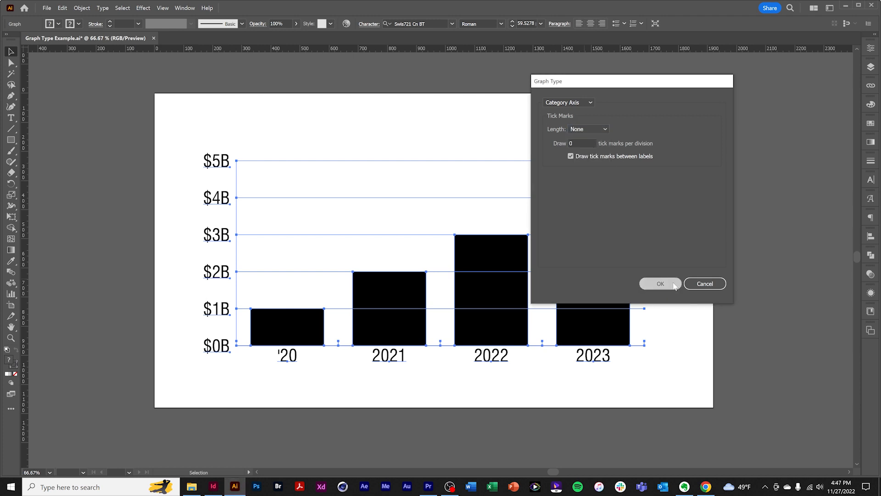
pyautogui.click(661, 284)
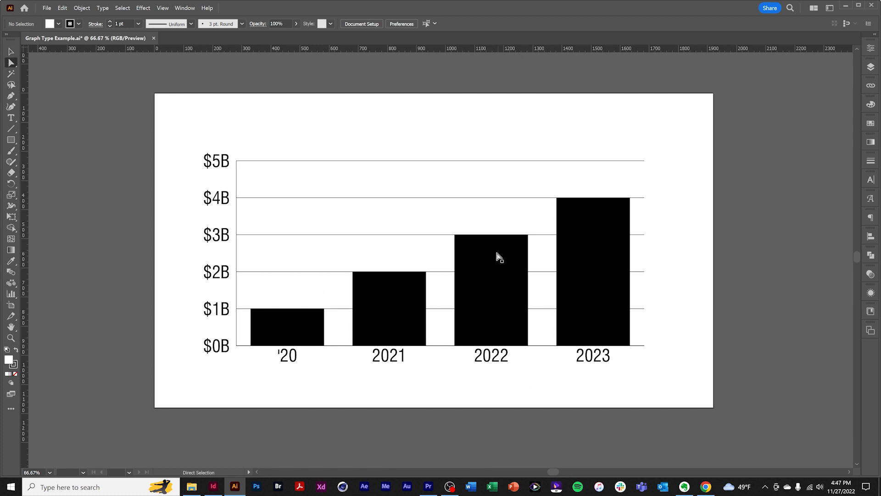
pyautogui.moveTo(474, 334)
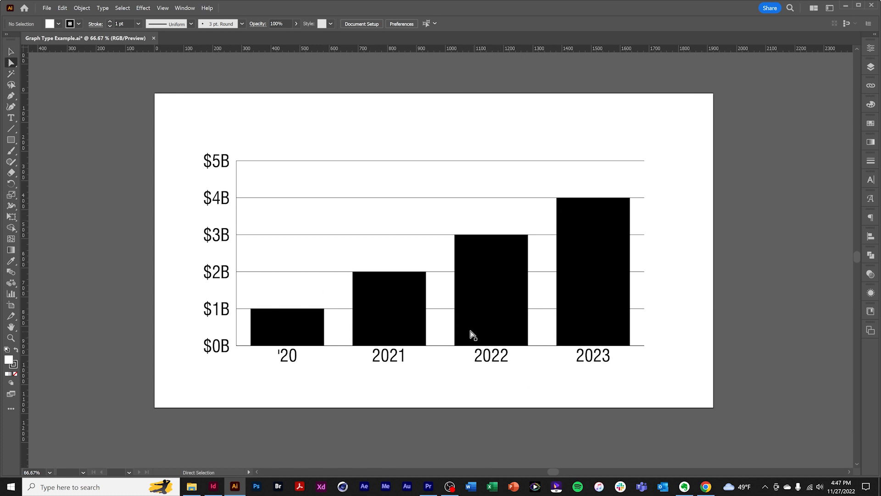
pyautogui.moveTo(501, 263)
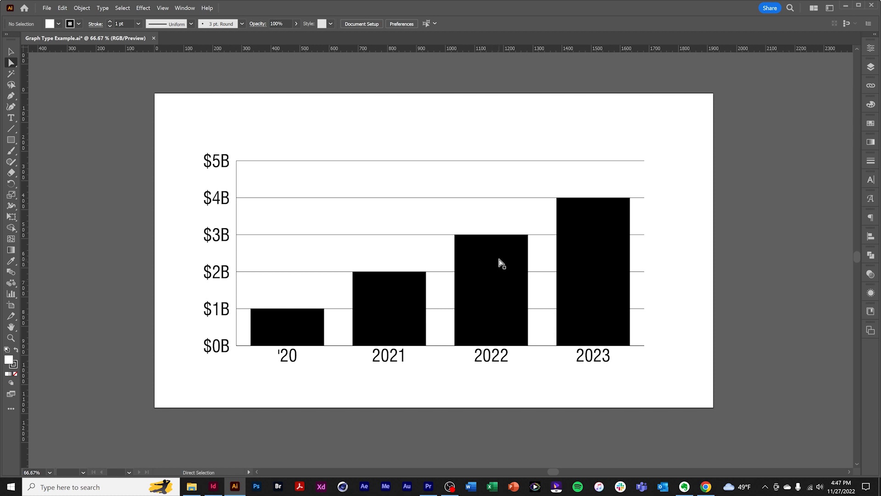
pyautogui.moveTo(399, 346)
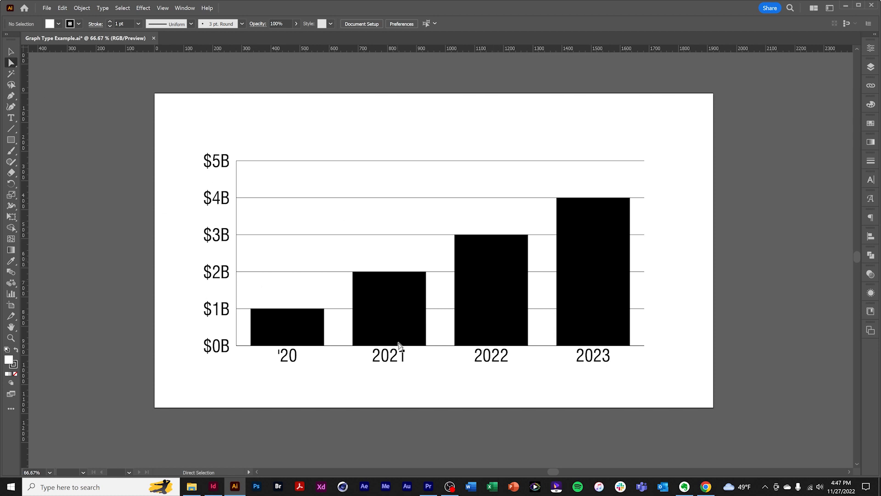
pyautogui.moveTo(11, 61)
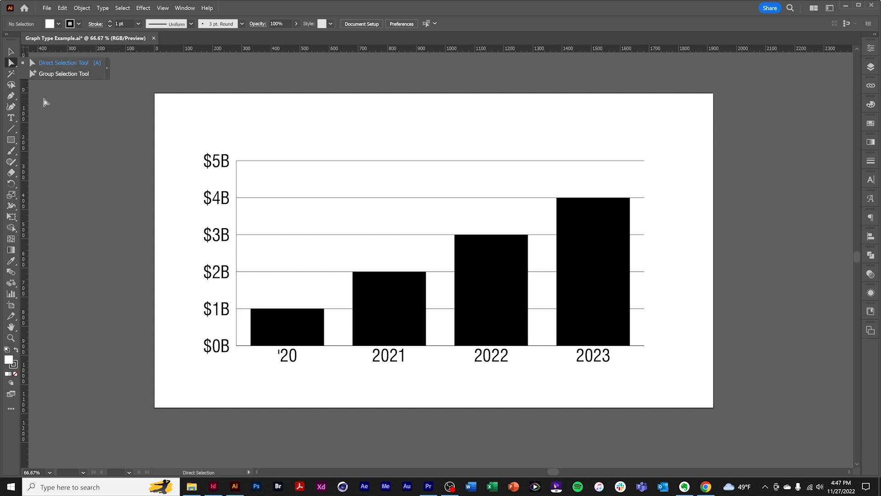
pyautogui.moveTo(277, 336)
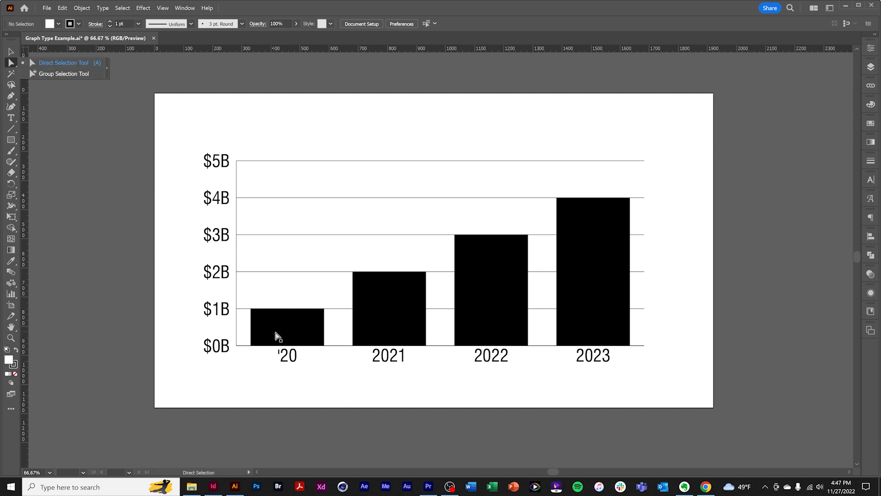
# - Direct-select the '20 column and fill it with the Gray swatch
pyautogui.click(287, 326)
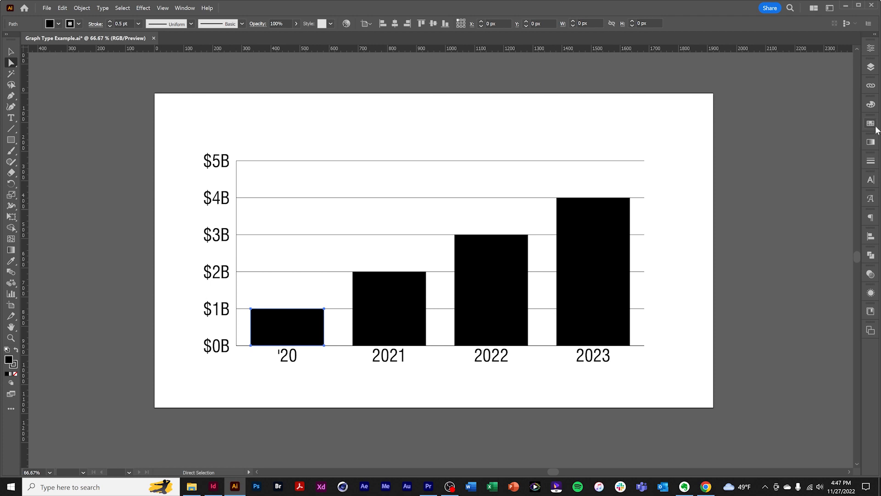
pyautogui.click(769, 187)
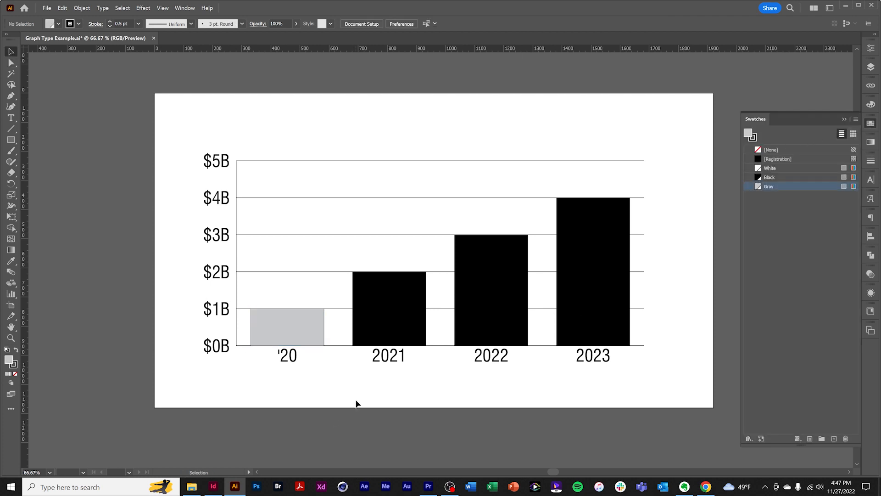
pyautogui.moveTo(595, 370)
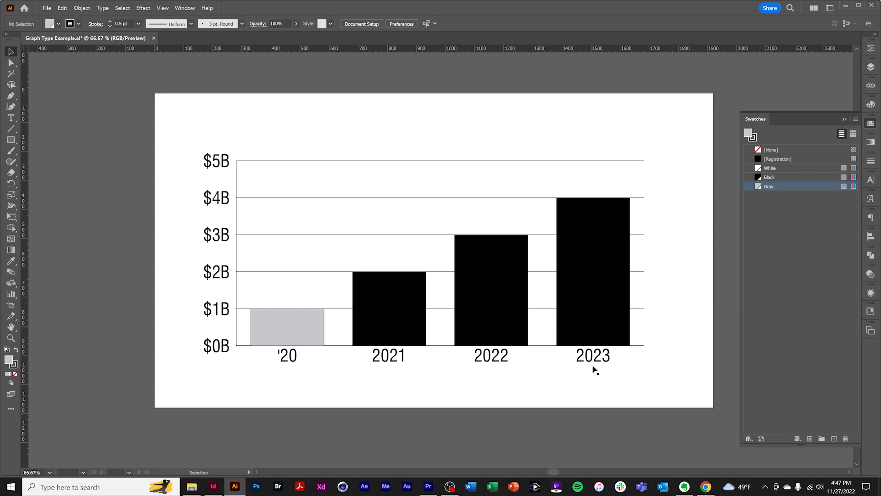
pyautogui.moveTo(147, 154)
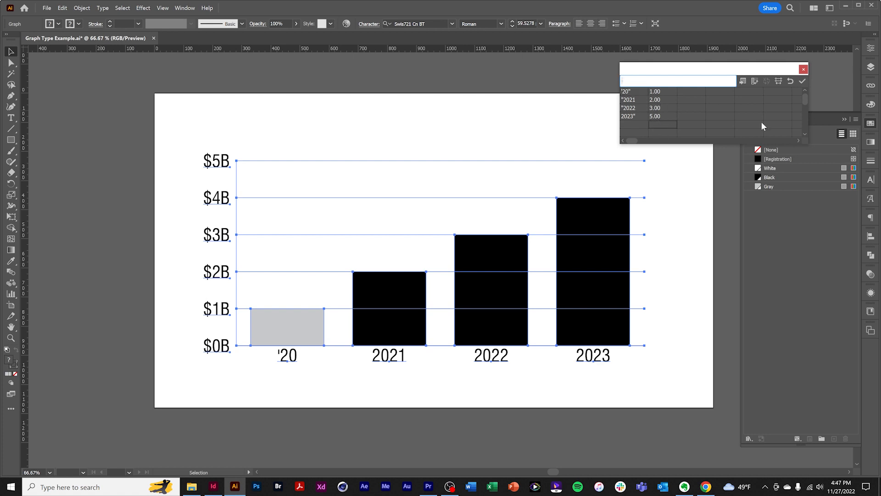
# - Apply 2023 as 5 via Graph Data, then reopen the data to set 2023 back to 4
pyautogui.click(803, 81)
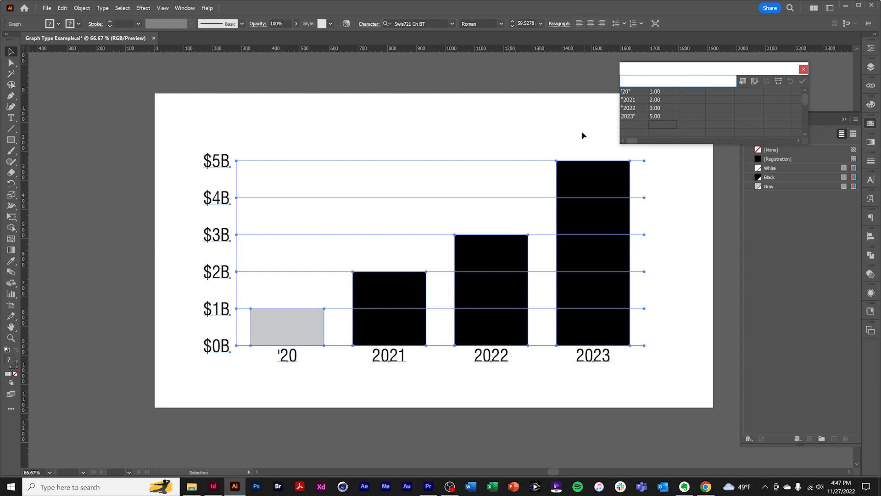
pyautogui.moveTo(691, 211)
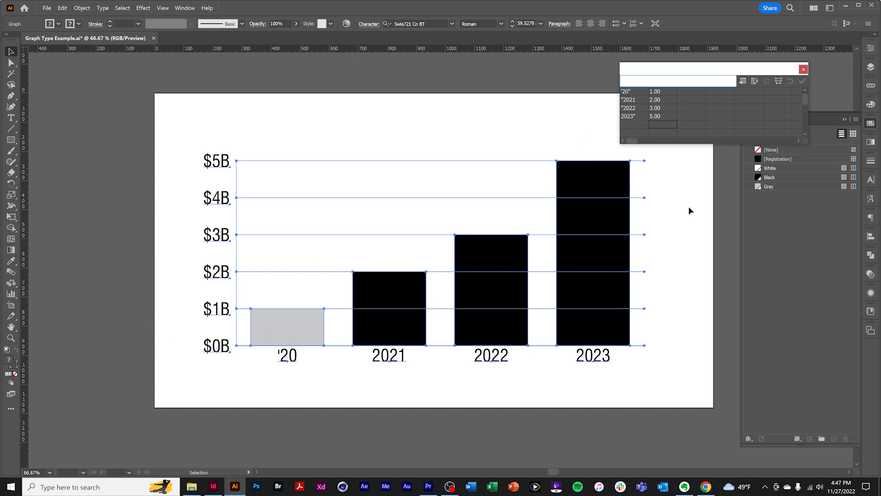
pyautogui.click(803, 69)
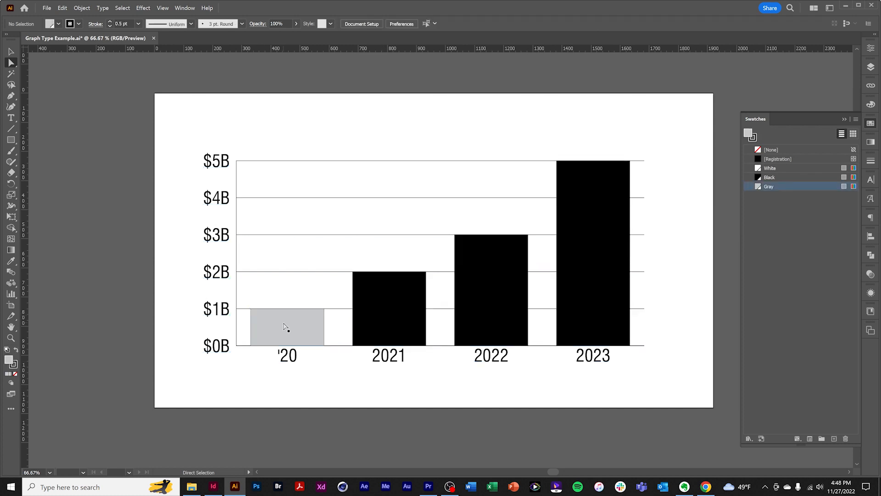
pyautogui.click(286, 325)
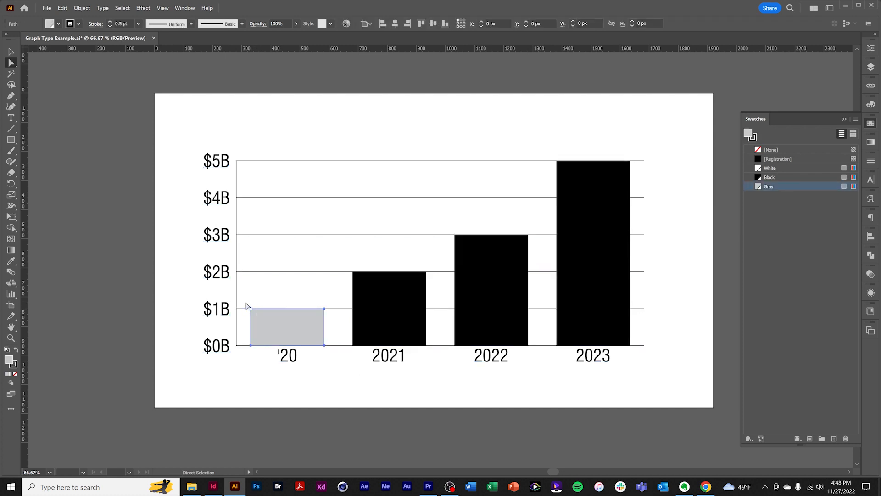
pyautogui.moveTo(326, 309)
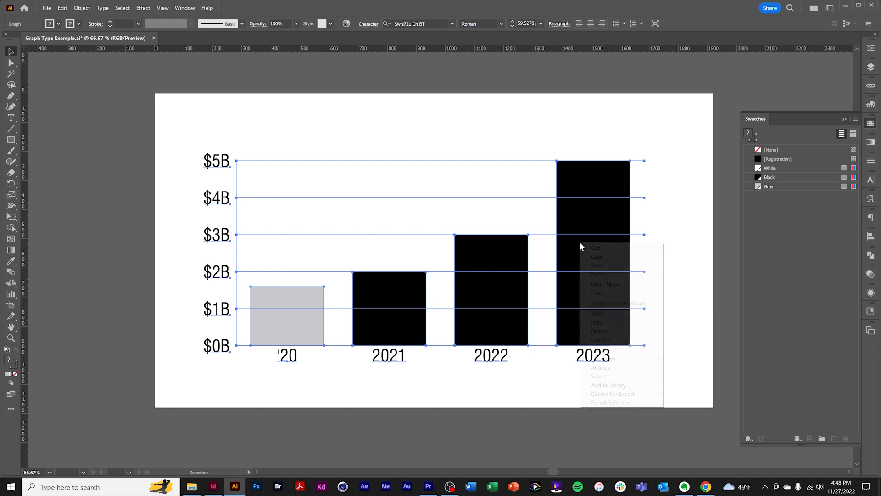
pyautogui.click(598, 322)
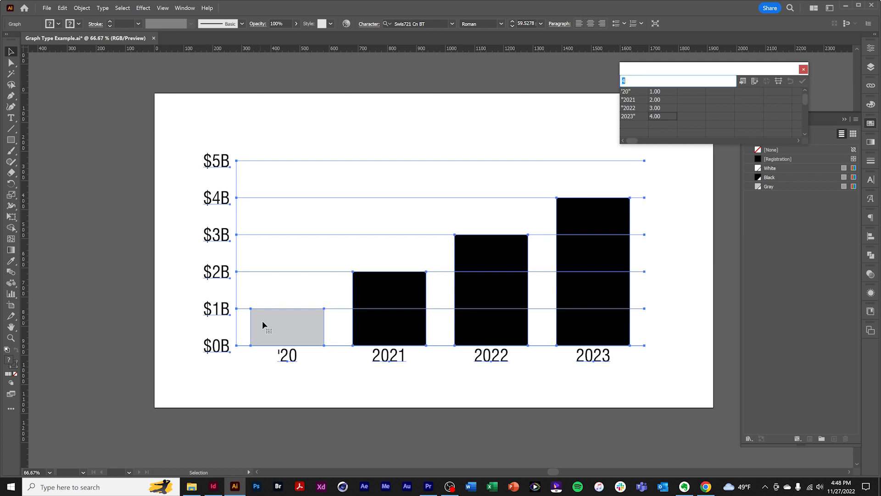
pyautogui.moveTo(275, 327)
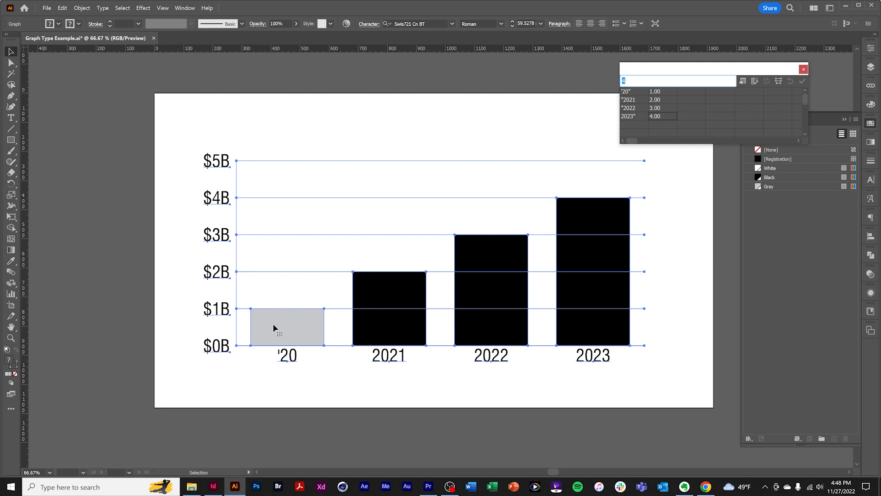
pyautogui.moveTo(275, 328)
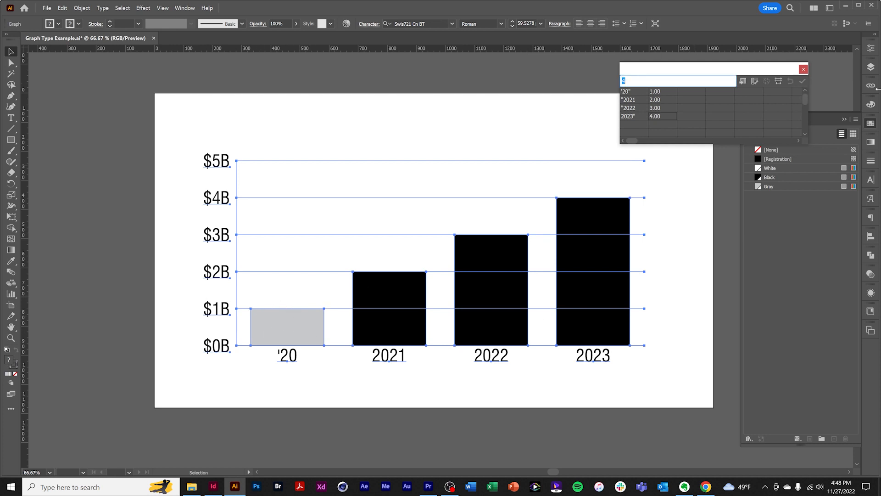
# - Close the graph data and show the Layers panel for duplicating the graph
pyautogui.click(802, 81)
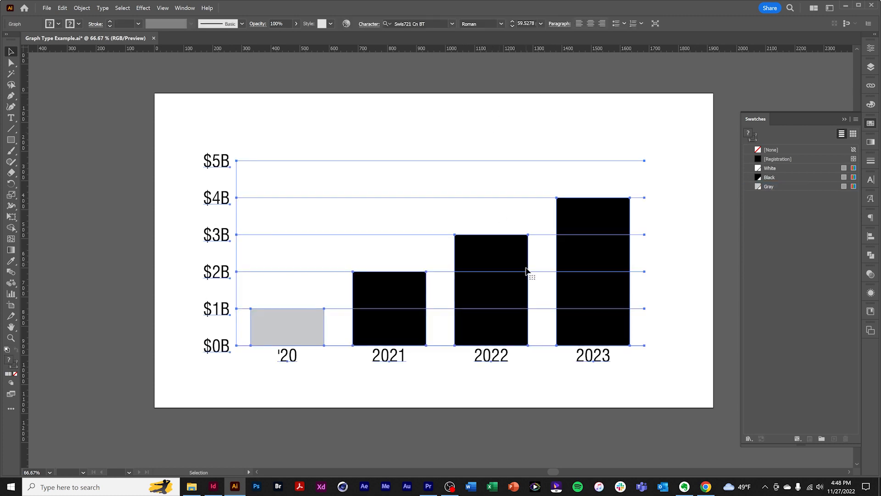
pyautogui.moveTo(500, 266)
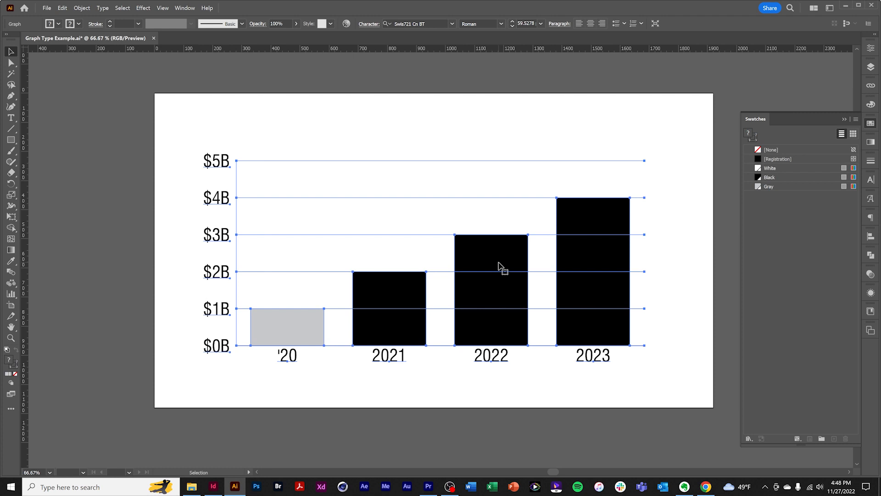
pyautogui.moveTo(620, 242)
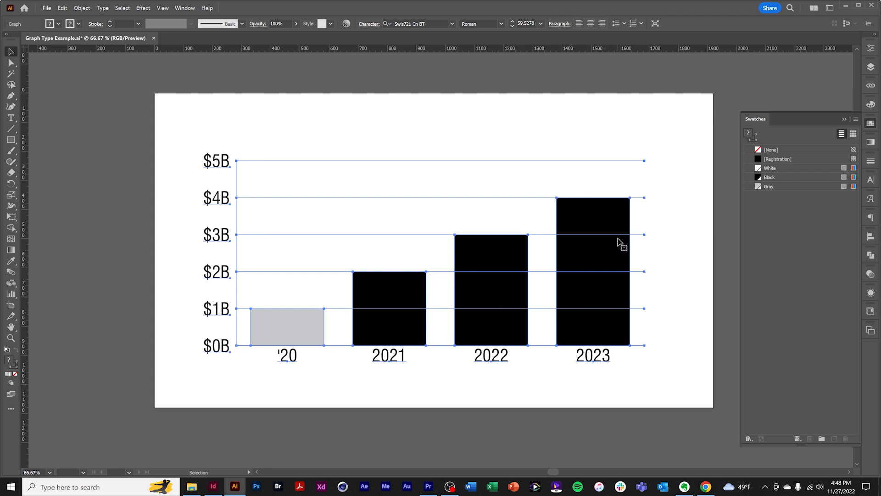
pyautogui.moveTo(611, 263)
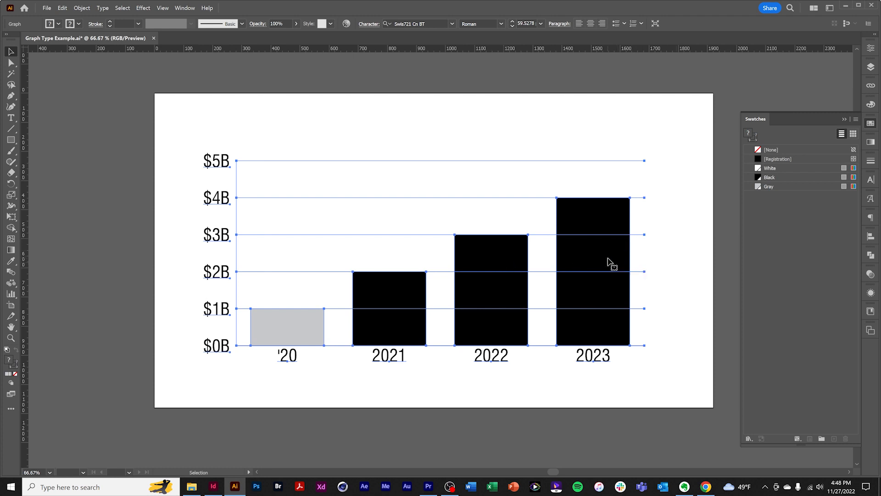
pyautogui.click(871, 66)
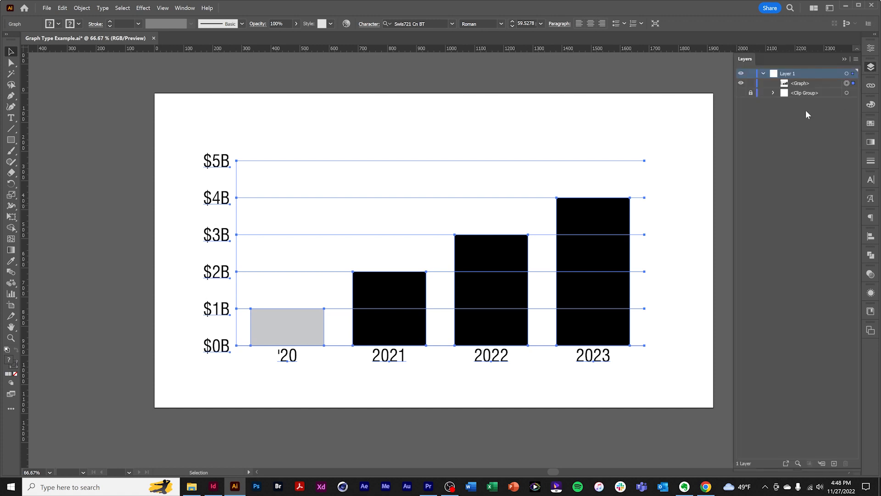
pyautogui.moveTo(804, 110)
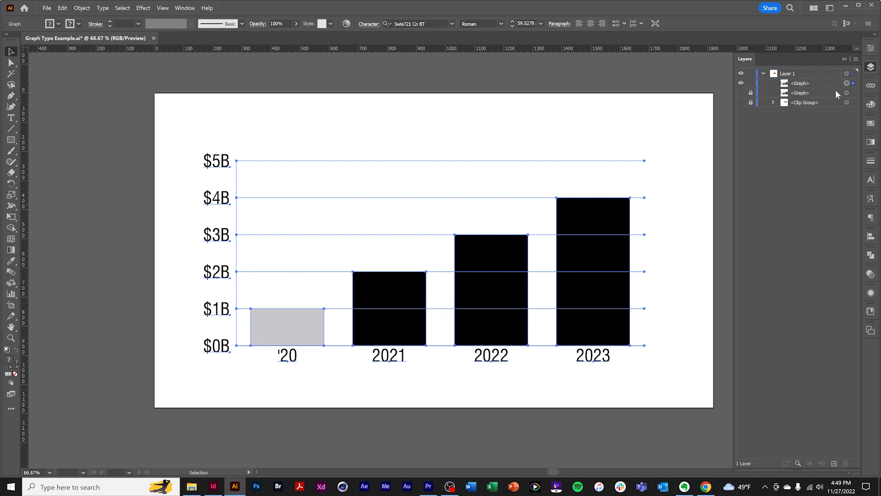
pyautogui.moveTo(847, 93)
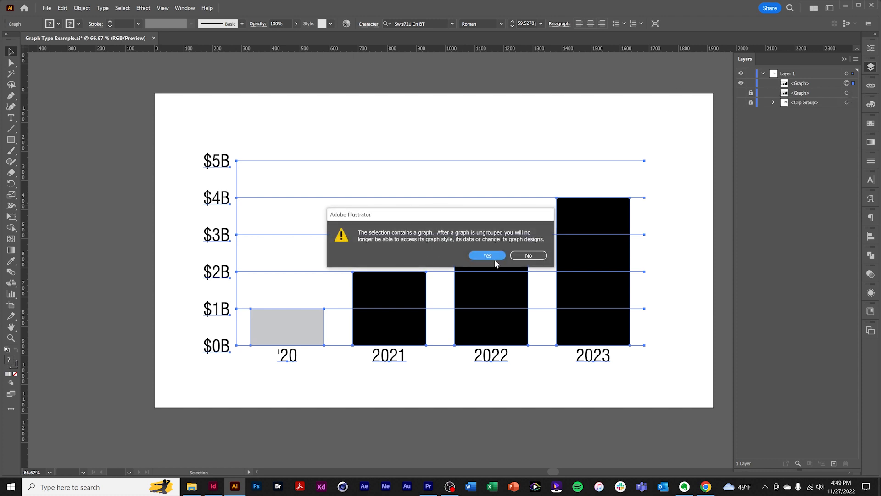
# - Confirm ungrouping the graph copy, then move the 2022 column and put it back
pyautogui.click(486, 255)
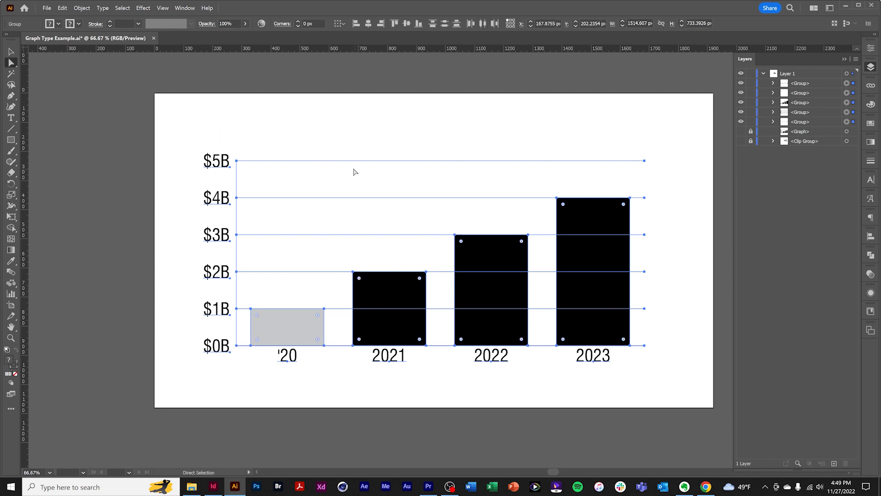
pyautogui.click(490, 253)
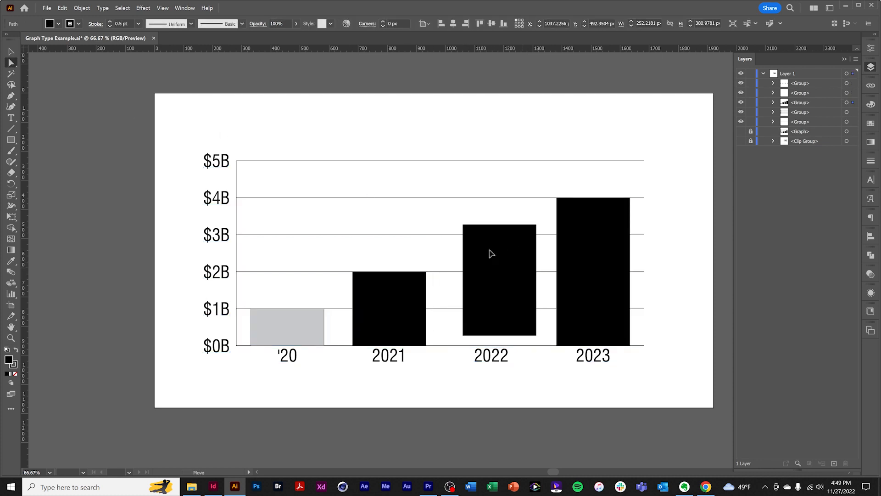
pyautogui.click(491, 254)
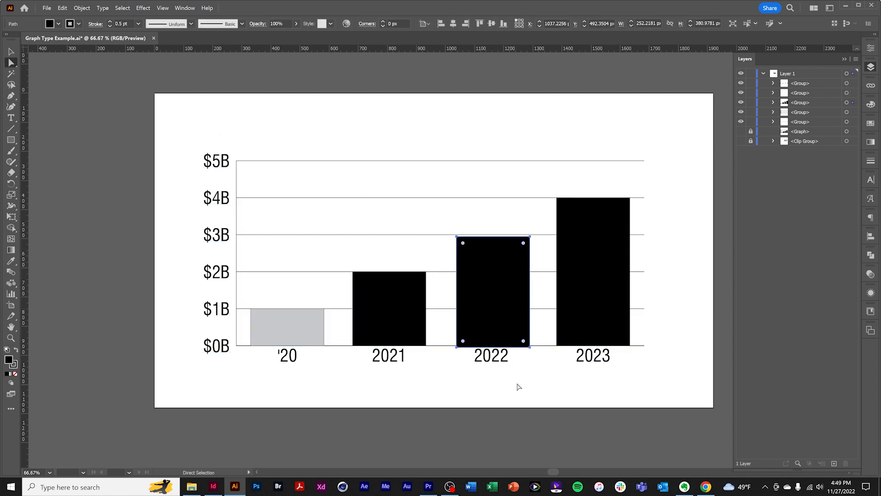